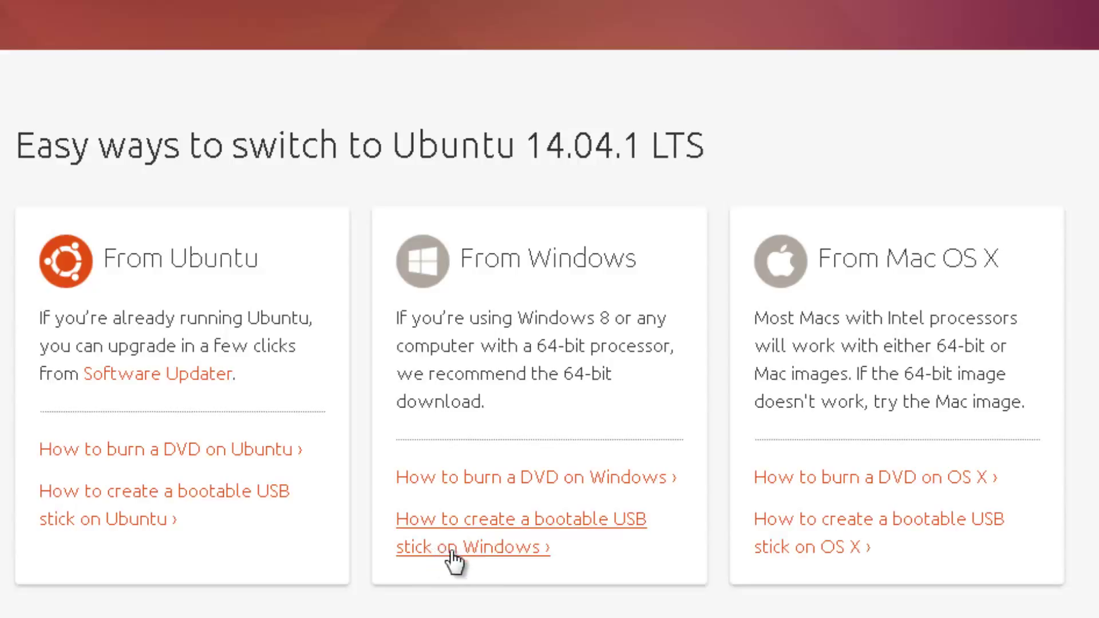
pyautogui.moveTo(525, 545)
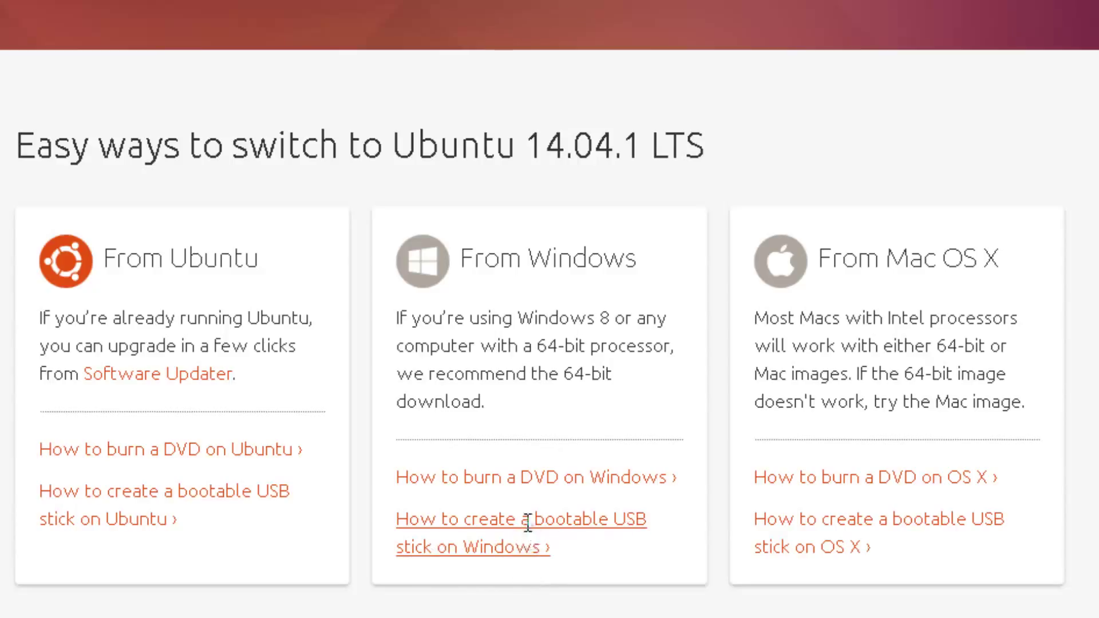
# Step: Open Ubuntu's guide to creating a bootable USB stick on Windows
pyautogui.click(522, 519)
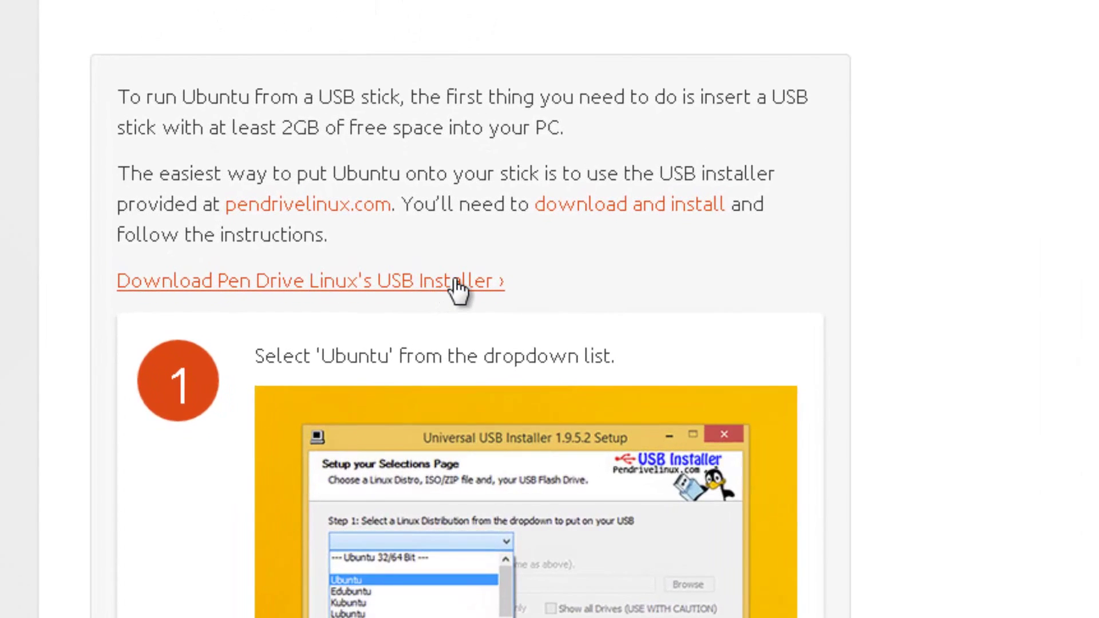
pyautogui.moveTo(470, 306)
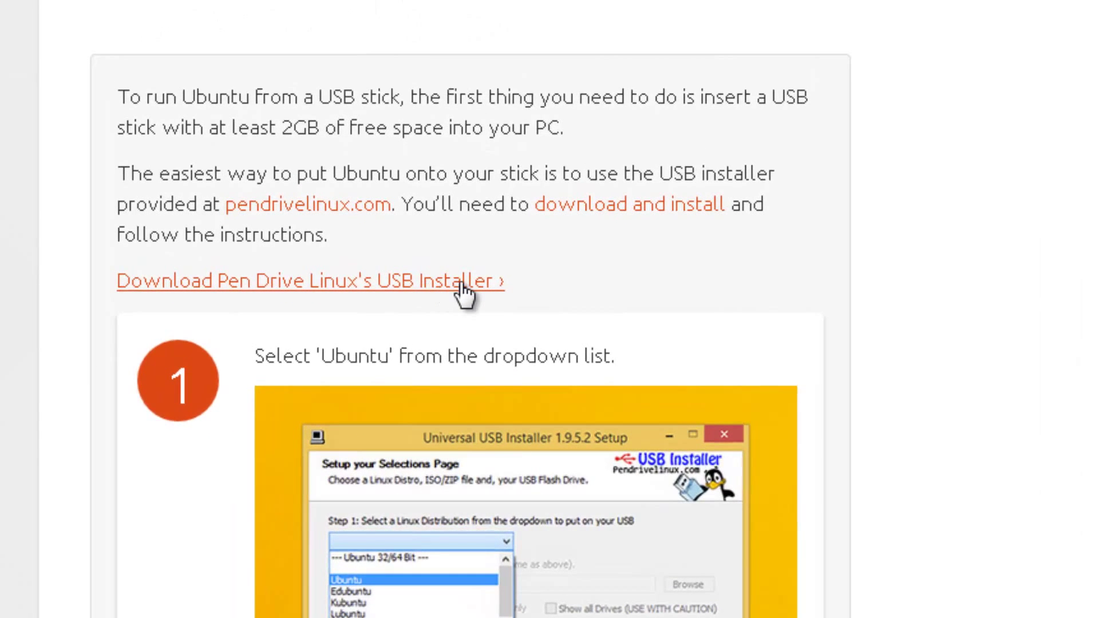
# Step: Go to Pen Drive Linux's Universal USB Installer 1.9.5.5 page and reach its download link
pyautogui.click(309, 279)
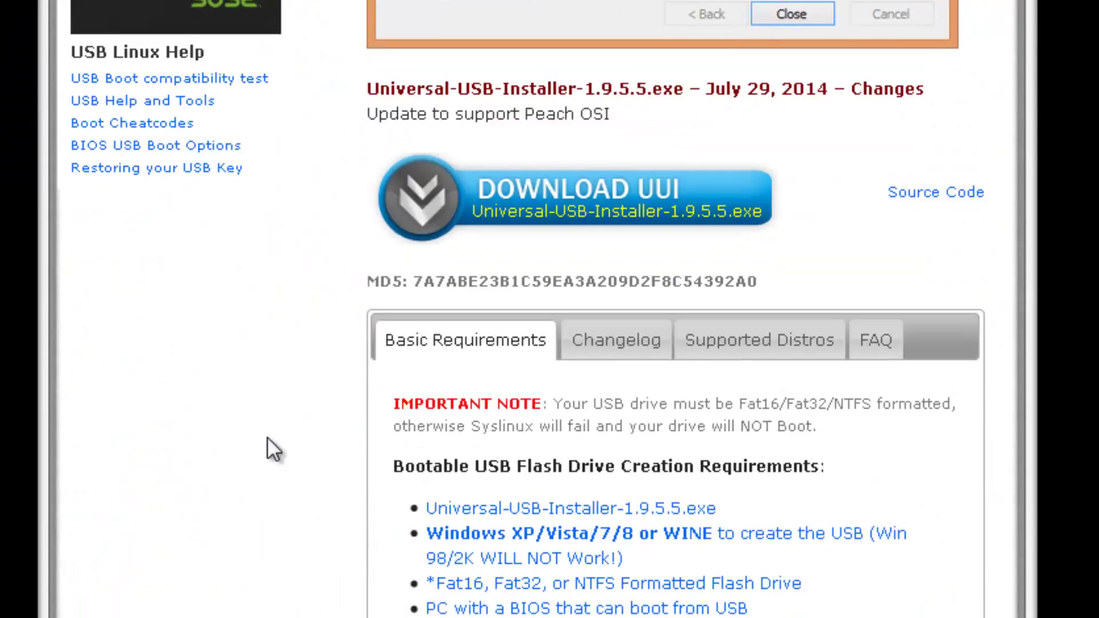
pyautogui.scroll(-3)
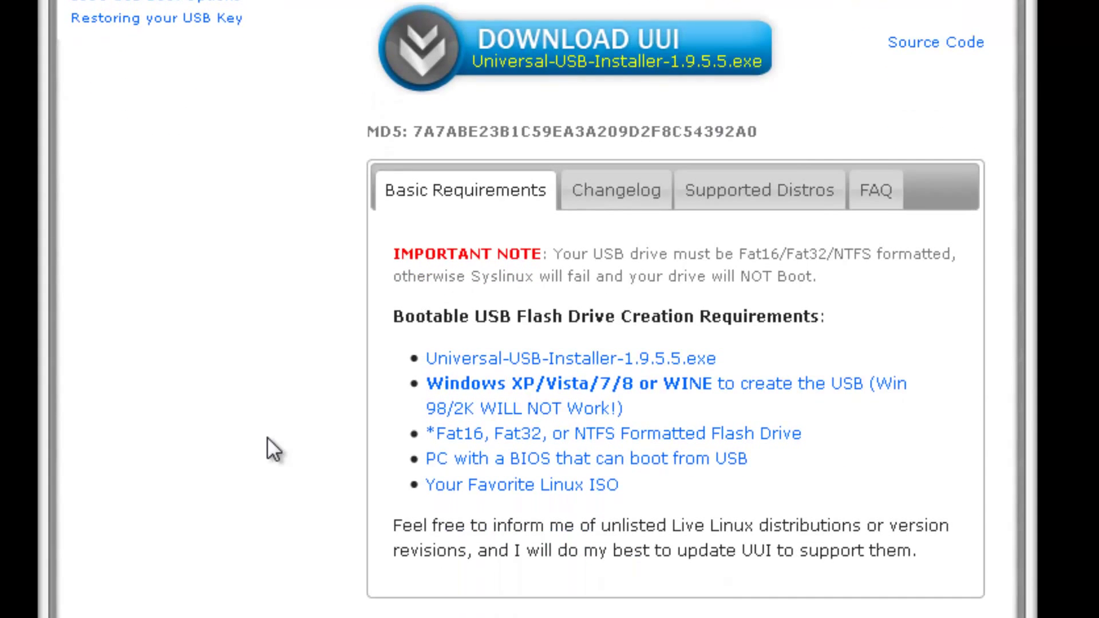
pyautogui.scroll(-3)
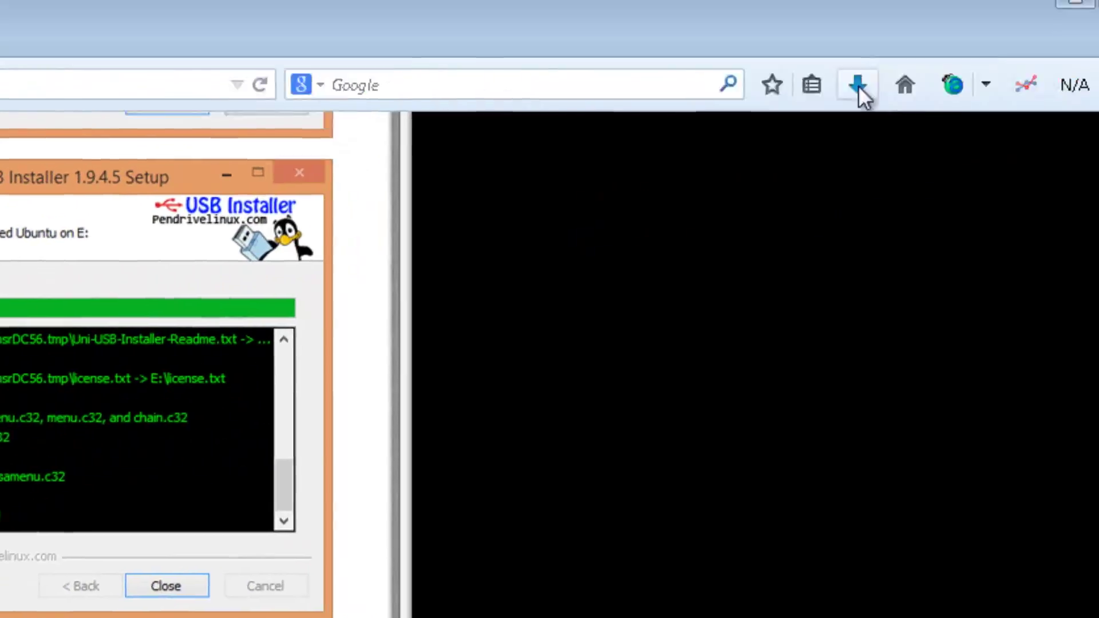
# Step: Launch the downloaded installer, accept the license and choose Ubuntu as the distribution
pyautogui.click(856, 84)
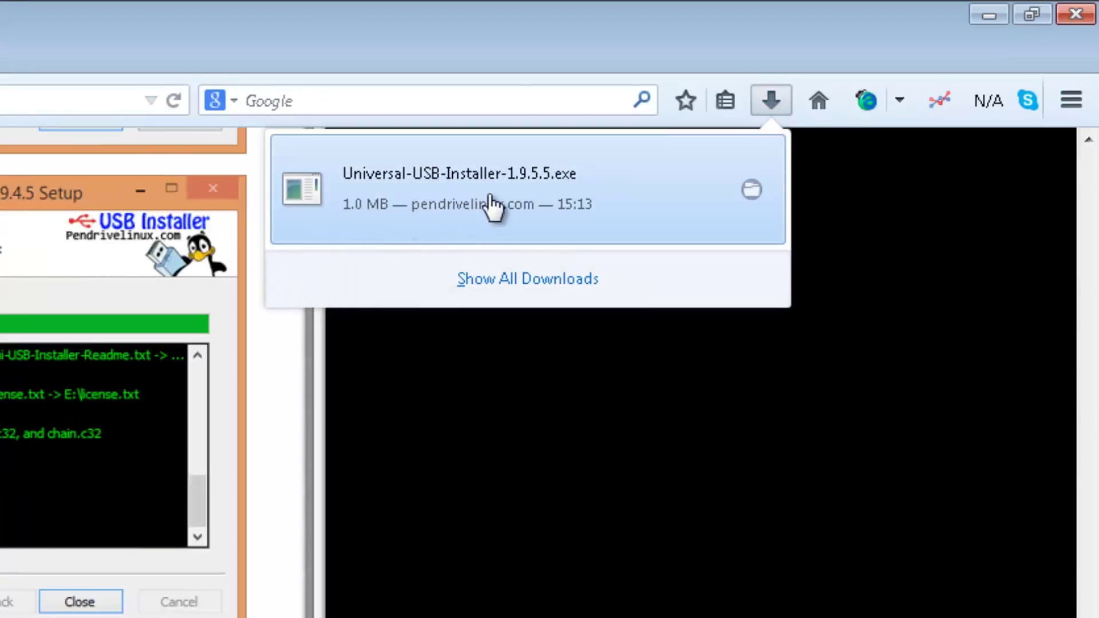
pyautogui.moveTo(491, 206)
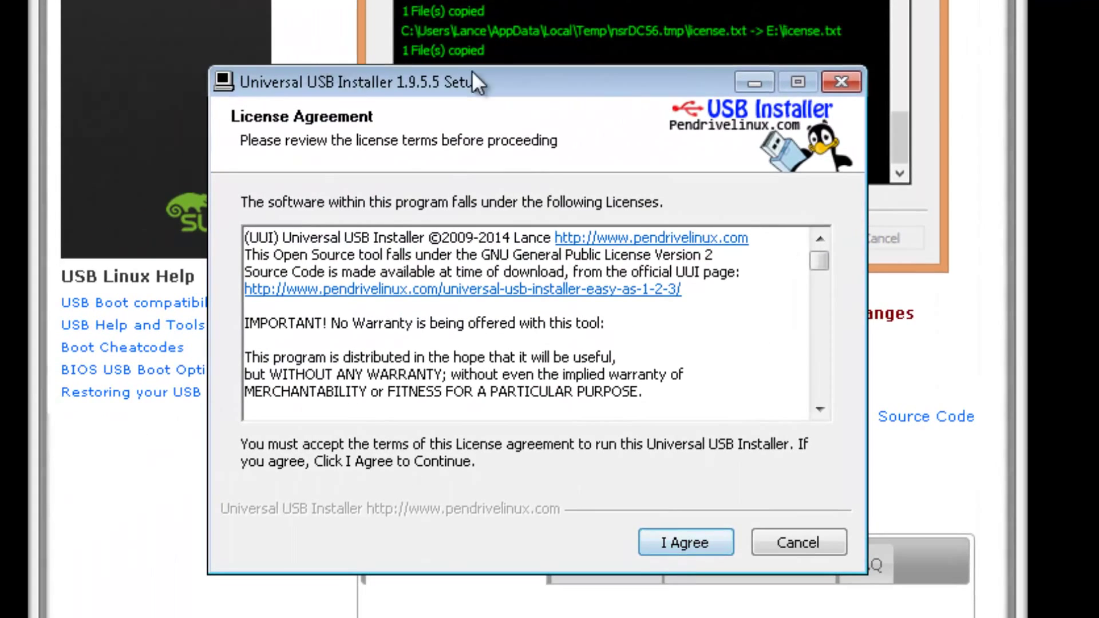
pyautogui.click(687, 543)
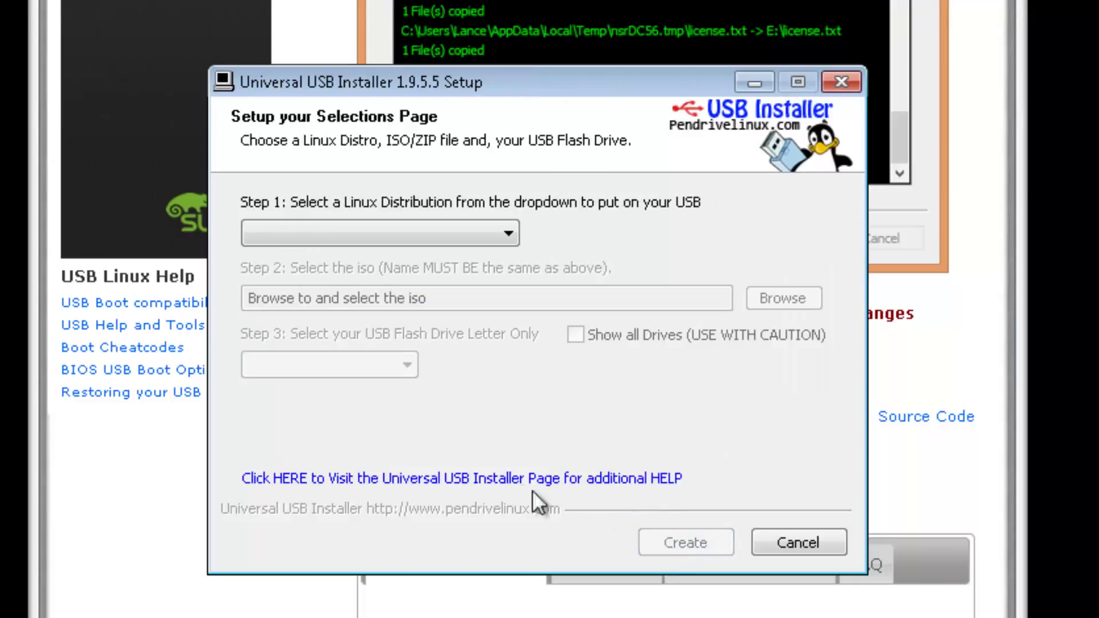
pyautogui.moveTo(284, 221)
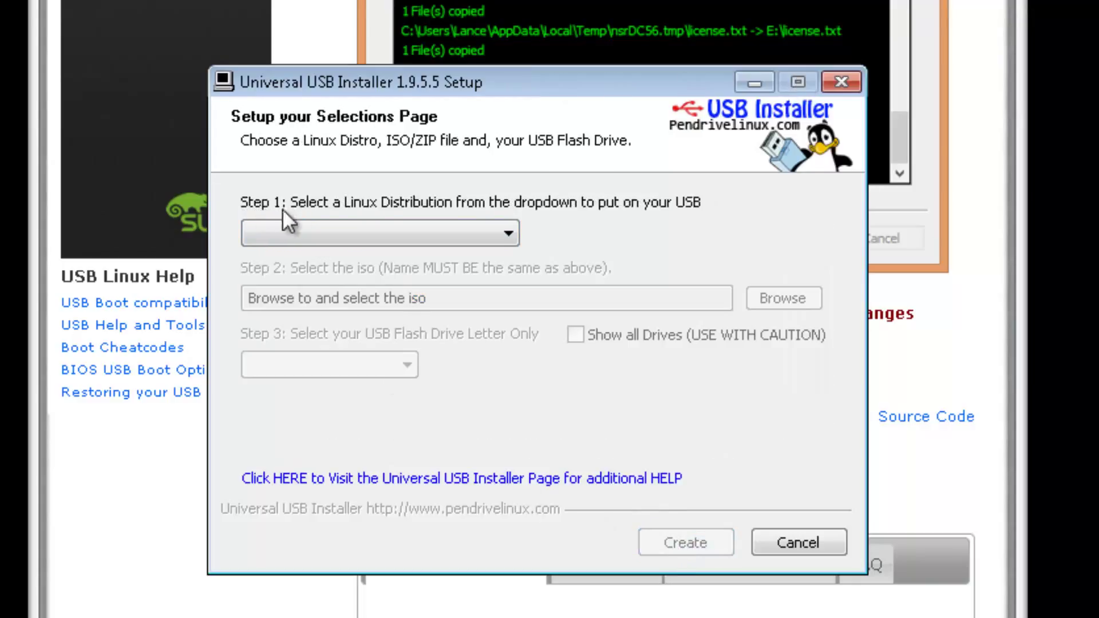
pyautogui.moveTo(491, 228)
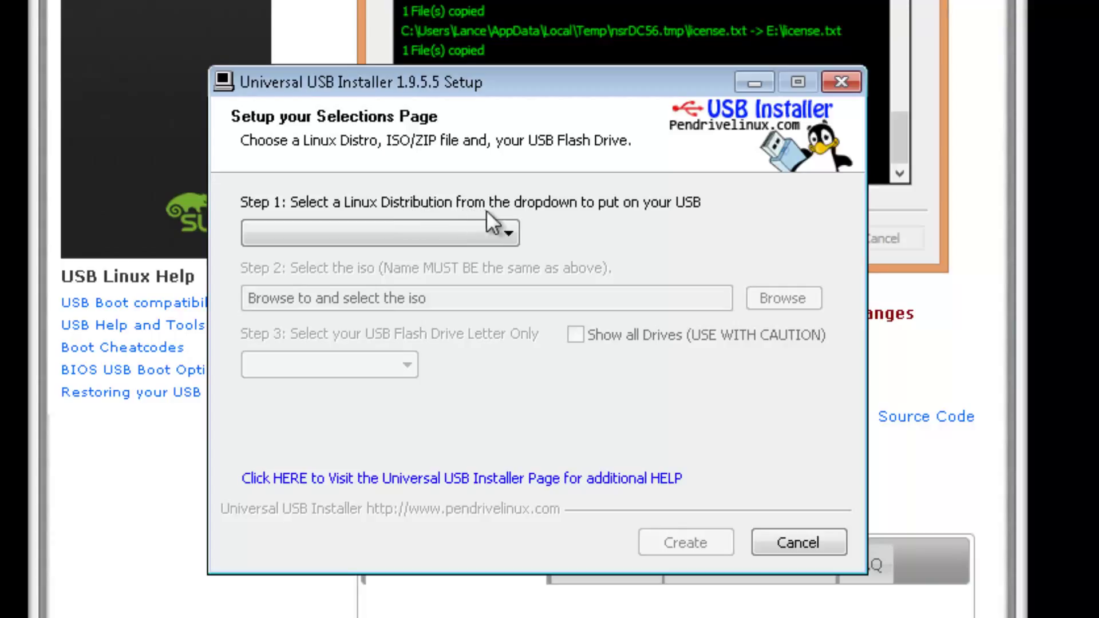
pyautogui.moveTo(593, 225)
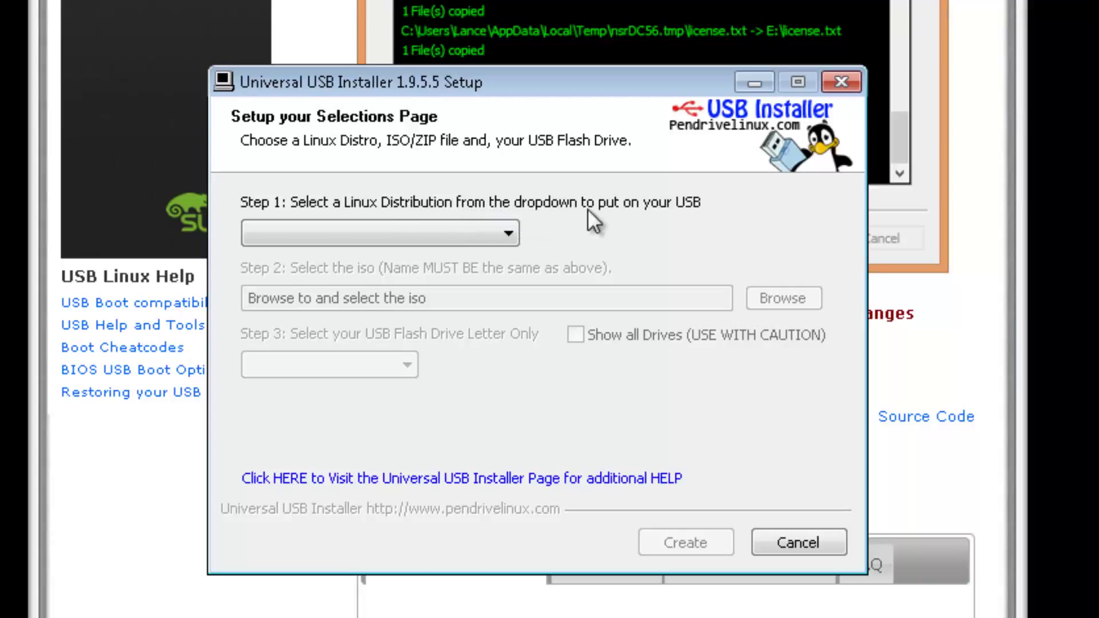
pyautogui.moveTo(657, 222)
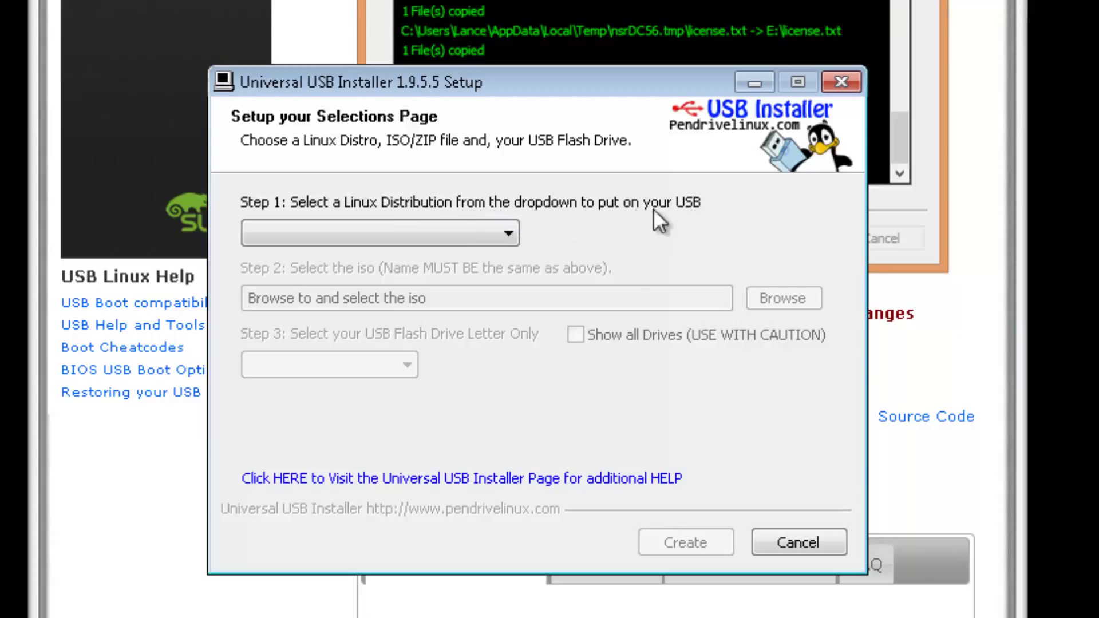
pyautogui.moveTo(639, 251)
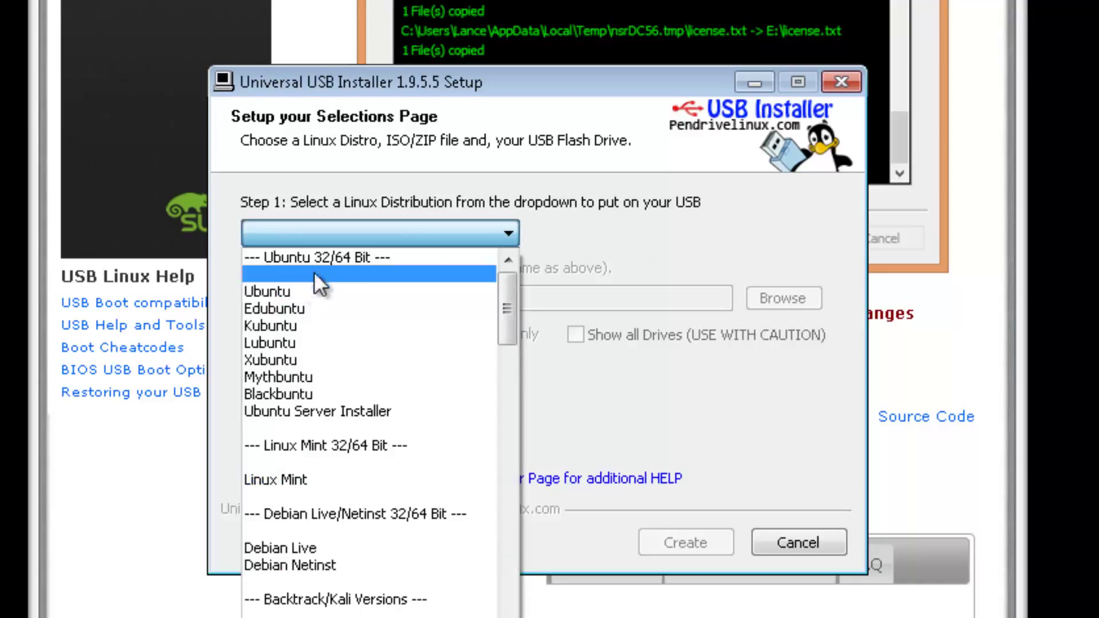
pyautogui.moveTo(282, 306)
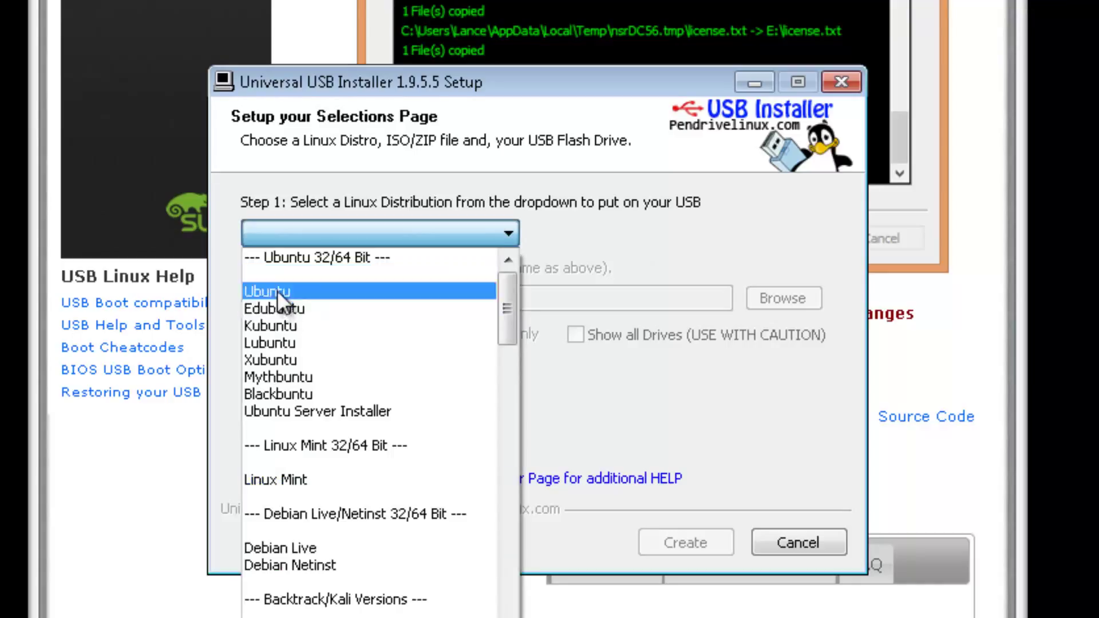
pyautogui.moveTo(332, 304)
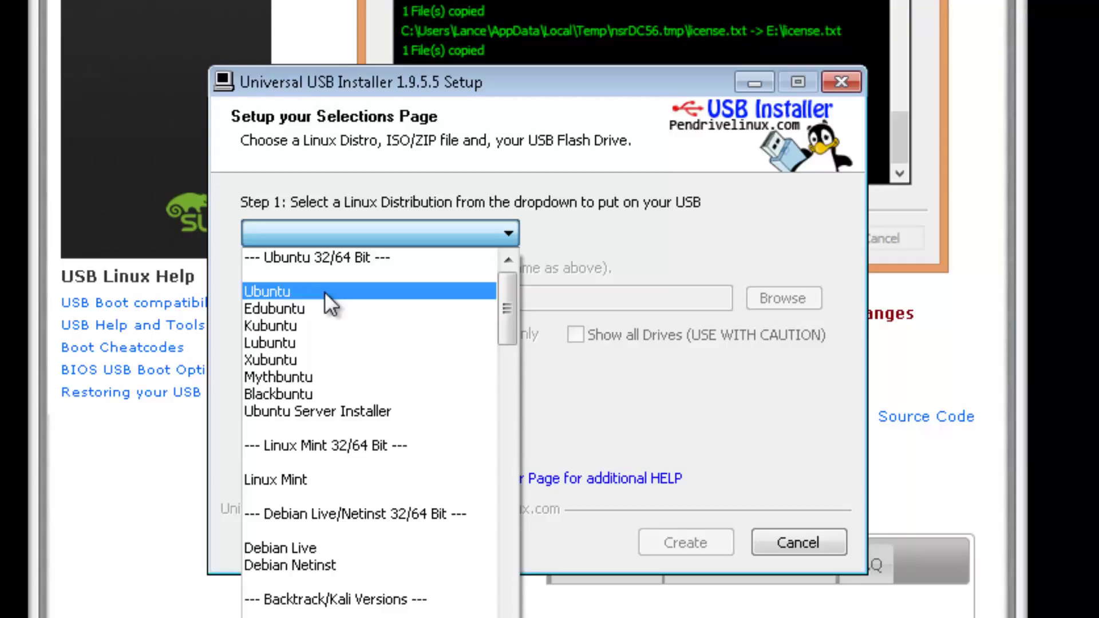
pyautogui.click(265, 291)
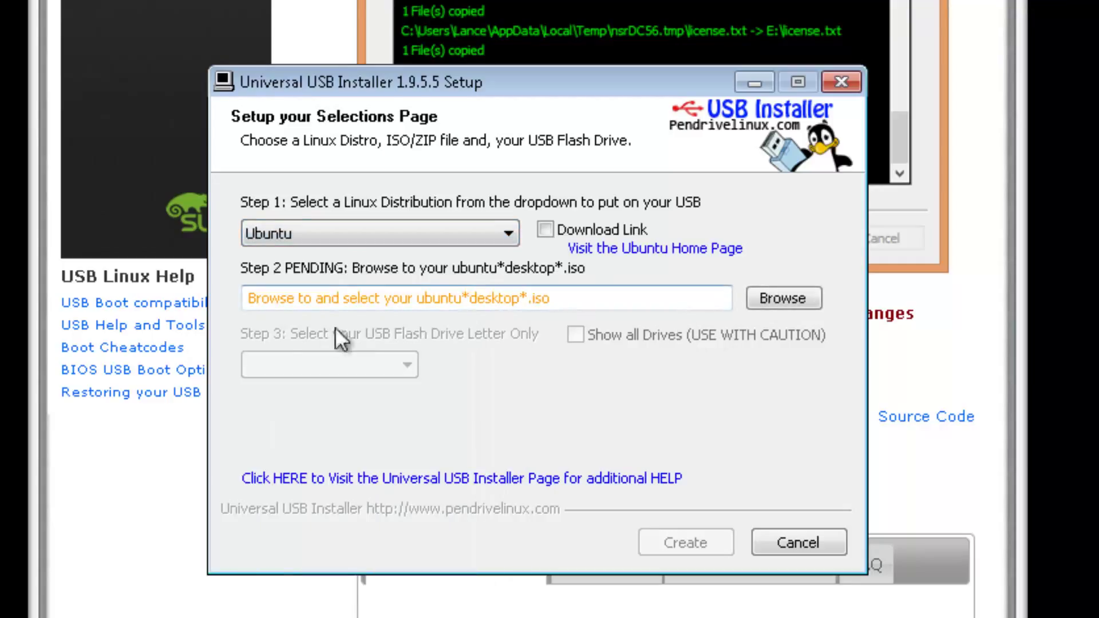
pyautogui.moveTo(423, 328)
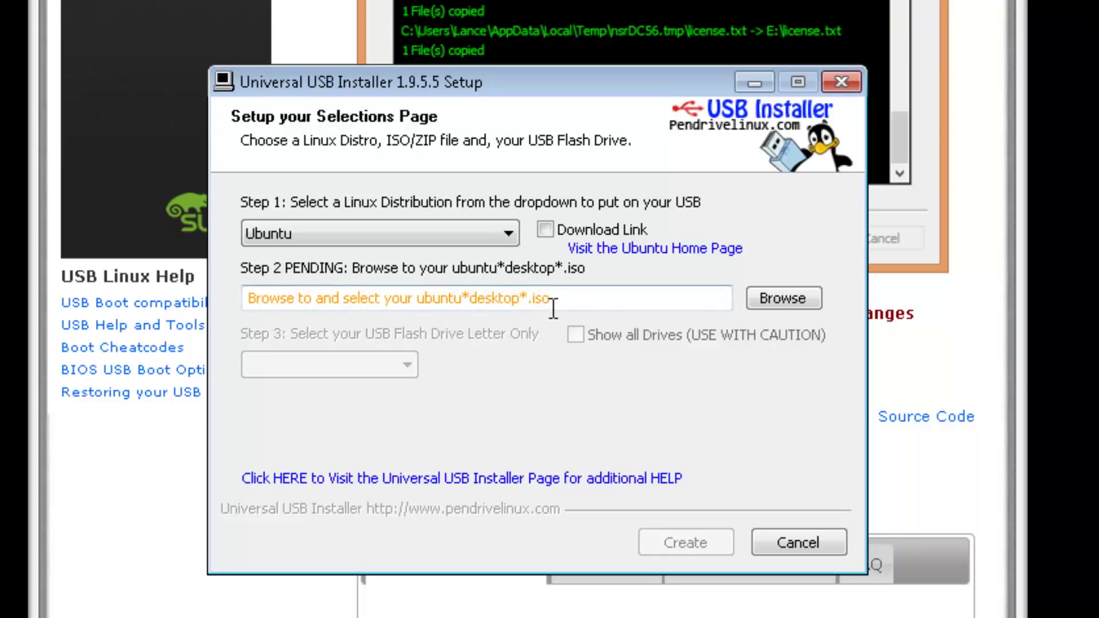
# Step: Browse to Downloads and select ubuntu-14.04.1-desktop-amd64.iso as the source image
pyautogui.click(783, 298)
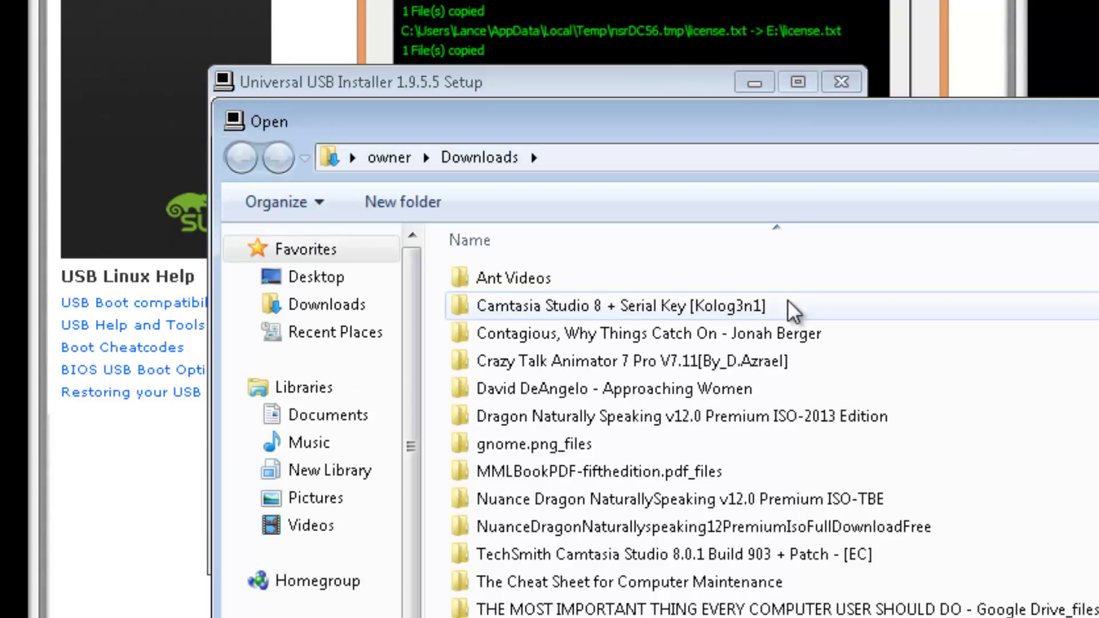
pyautogui.moveTo(558, 348)
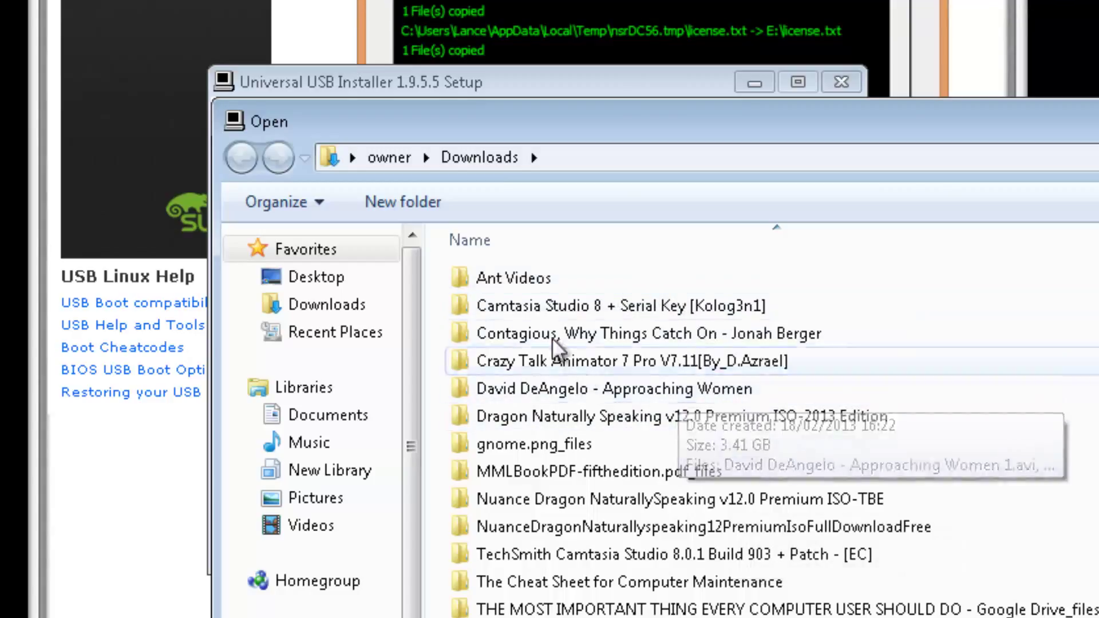
pyautogui.moveTo(527, 202)
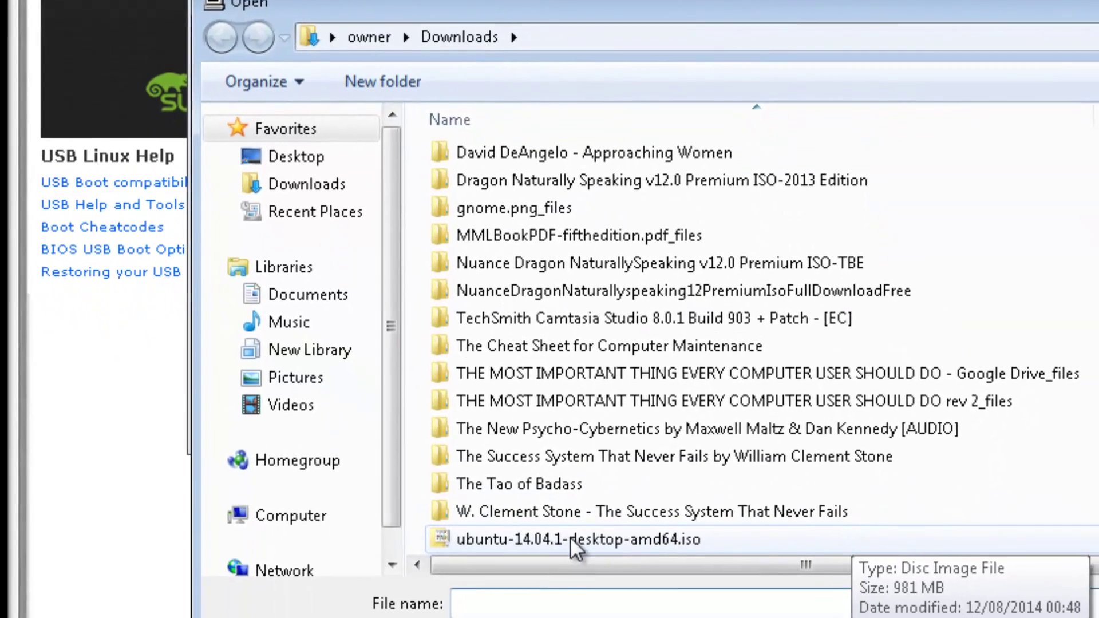
pyautogui.click(574, 540)
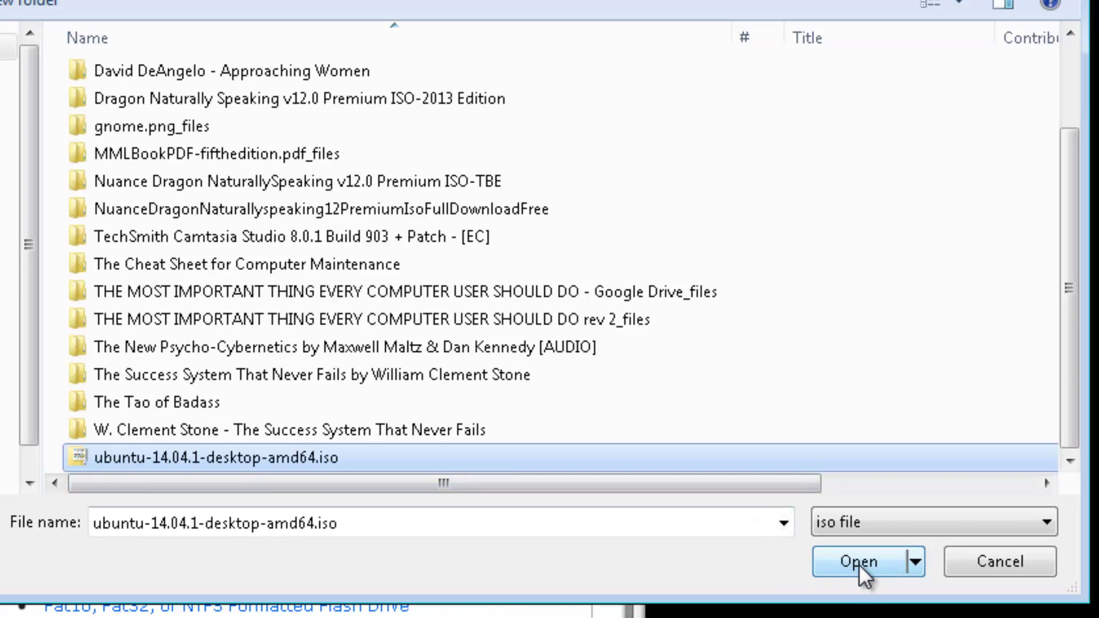
# Step: Load the Ubuntu ISO, target the 1GB E: drive and have it formatted as Fat32
pyautogui.click(859, 562)
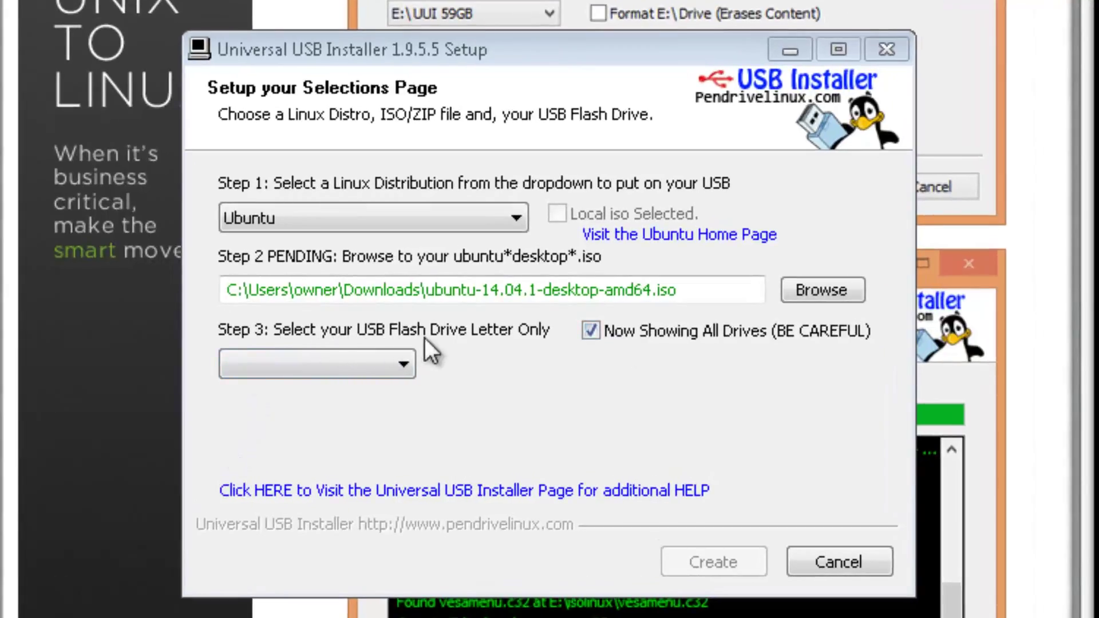
pyautogui.moveTo(624, 346)
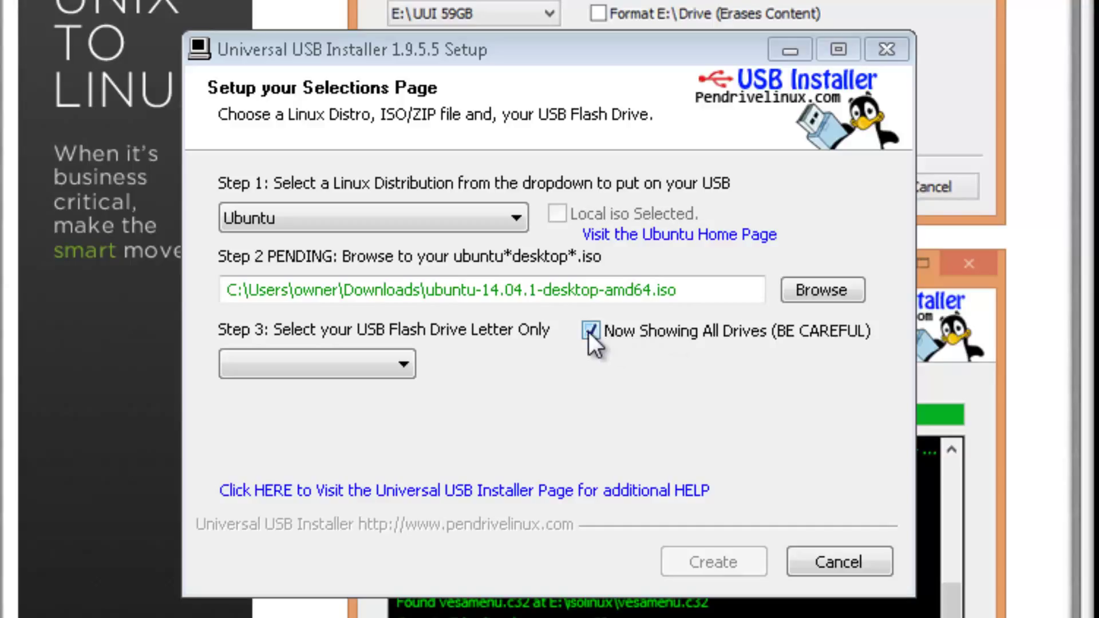
pyautogui.click(590, 332)
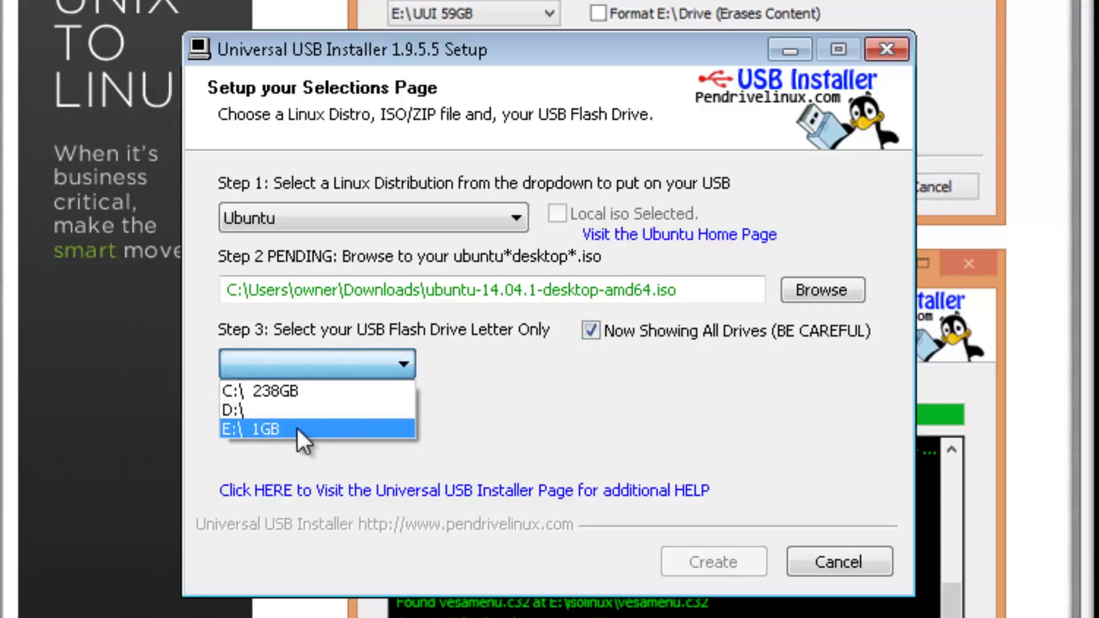
pyautogui.moveTo(292, 416)
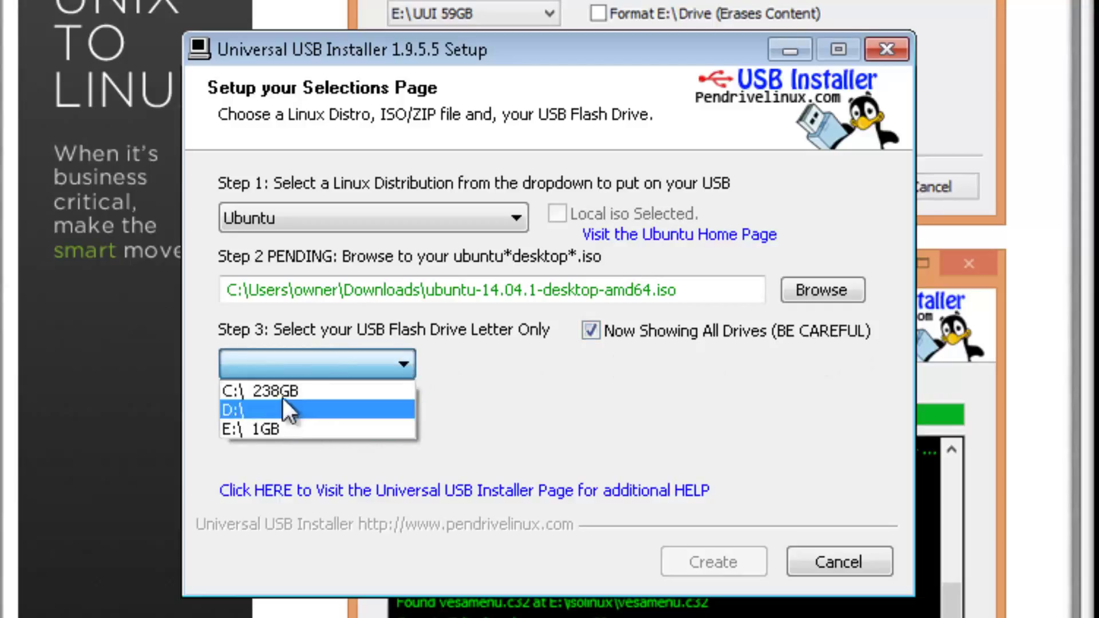
pyautogui.moveTo(287, 399)
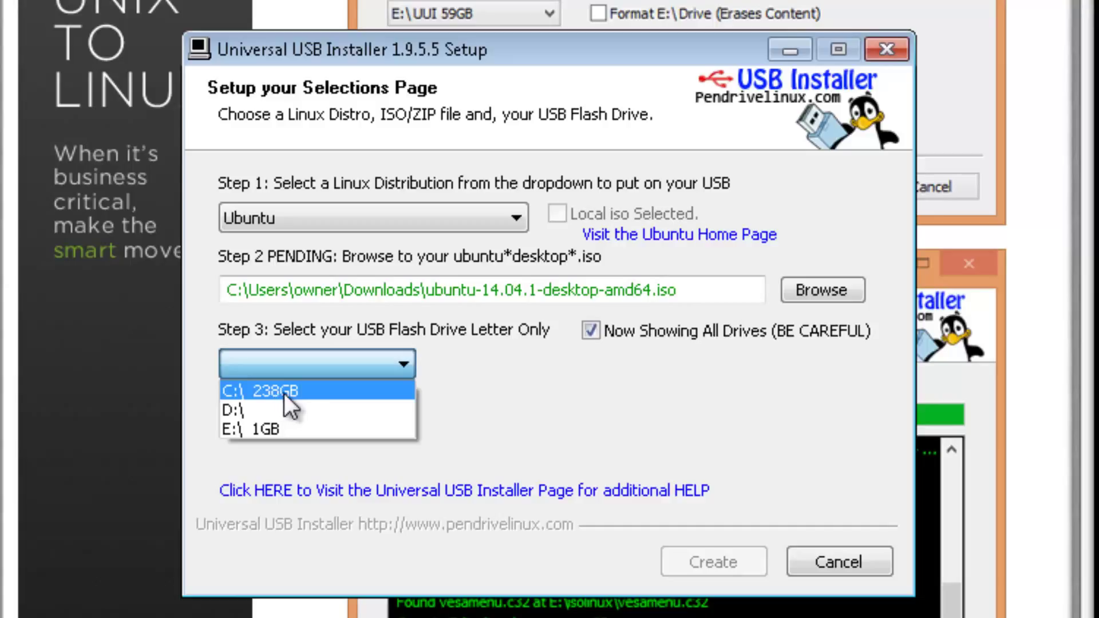
pyautogui.moveTo(310, 408)
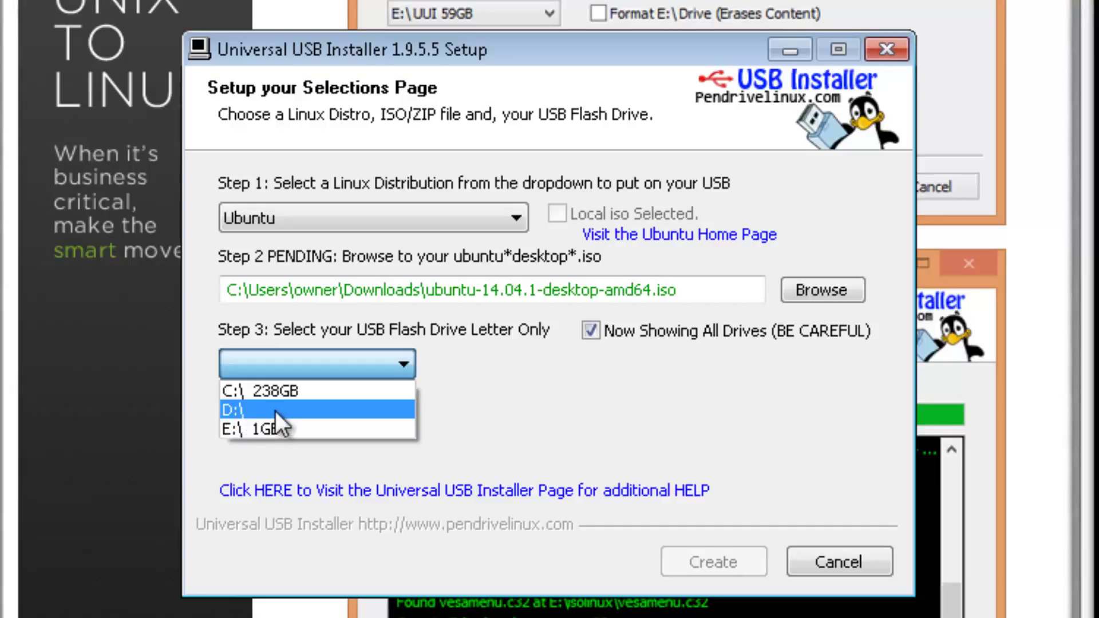
pyautogui.moveTo(252, 446)
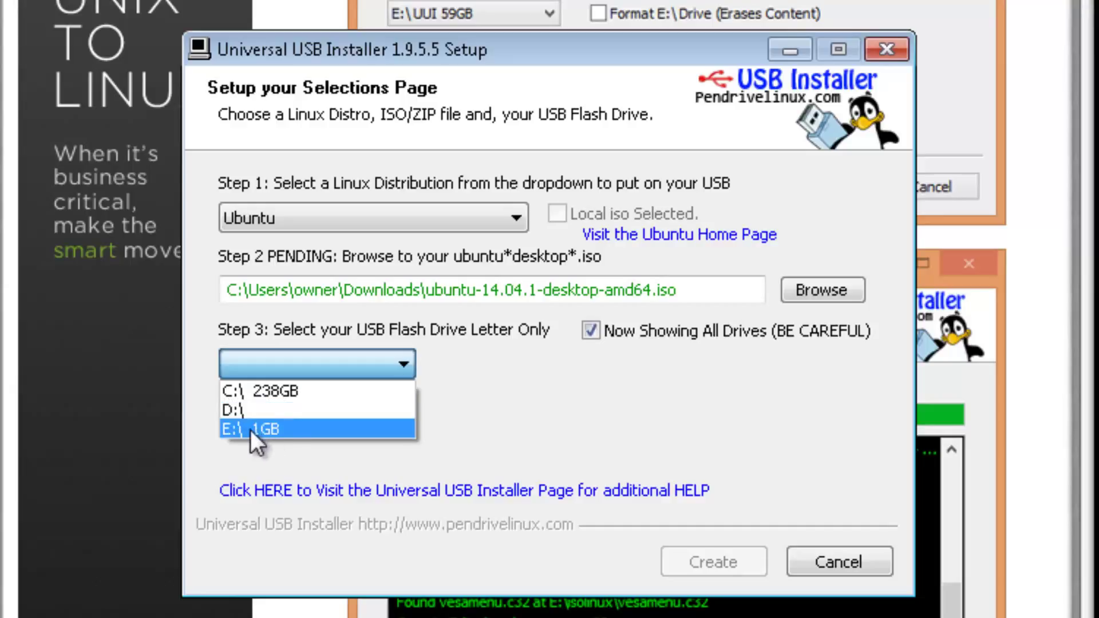
pyautogui.moveTo(285, 452)
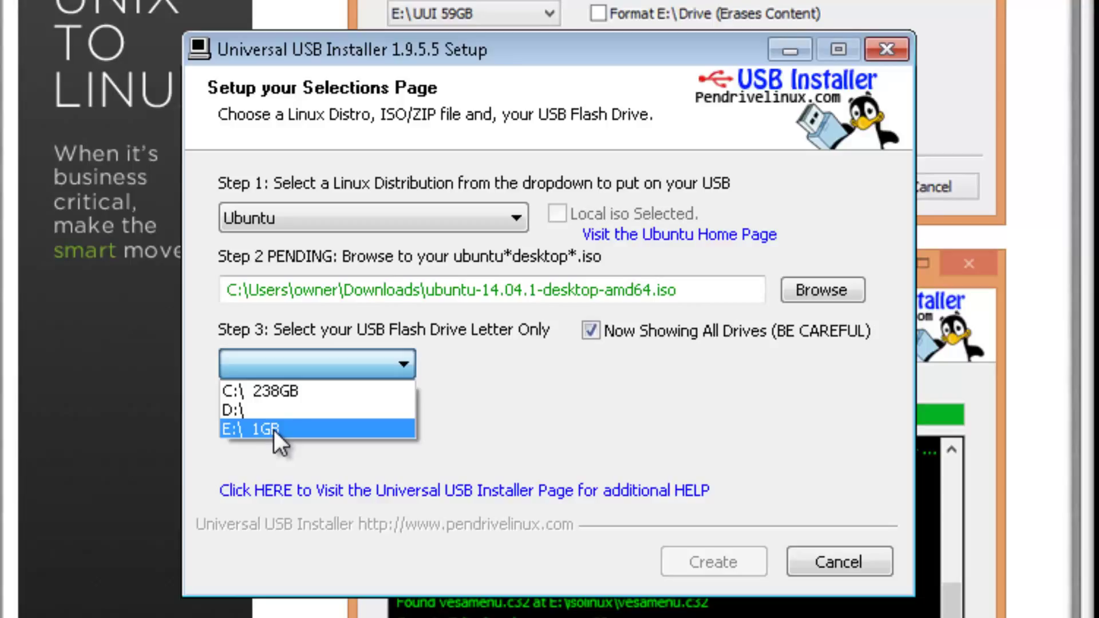
pyautogui.click(262, 427)
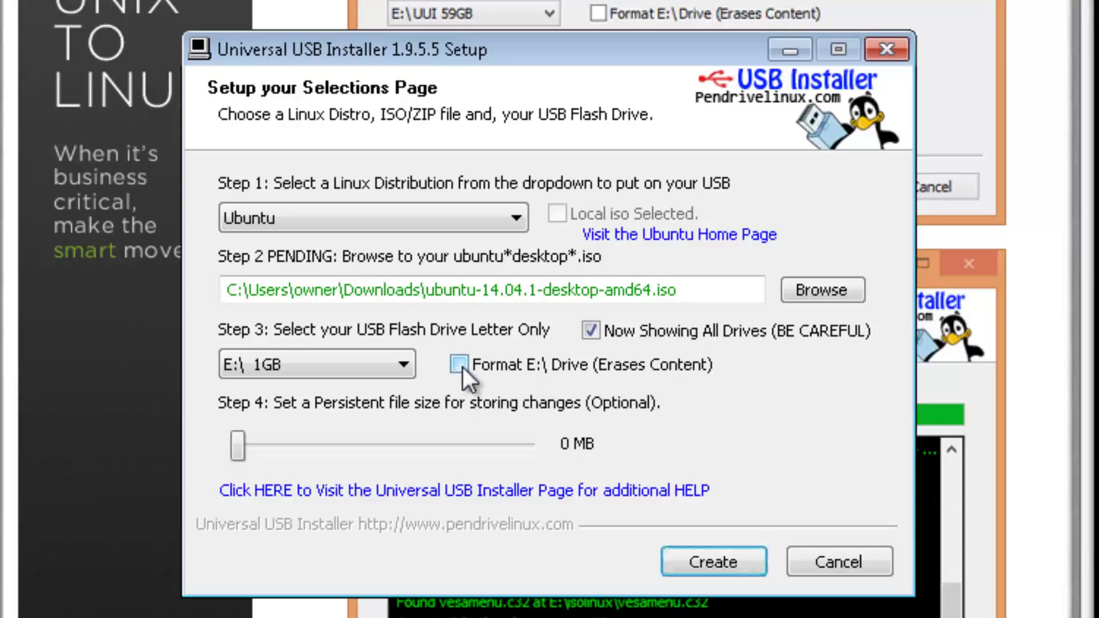
pyautogui.click(459, 365)
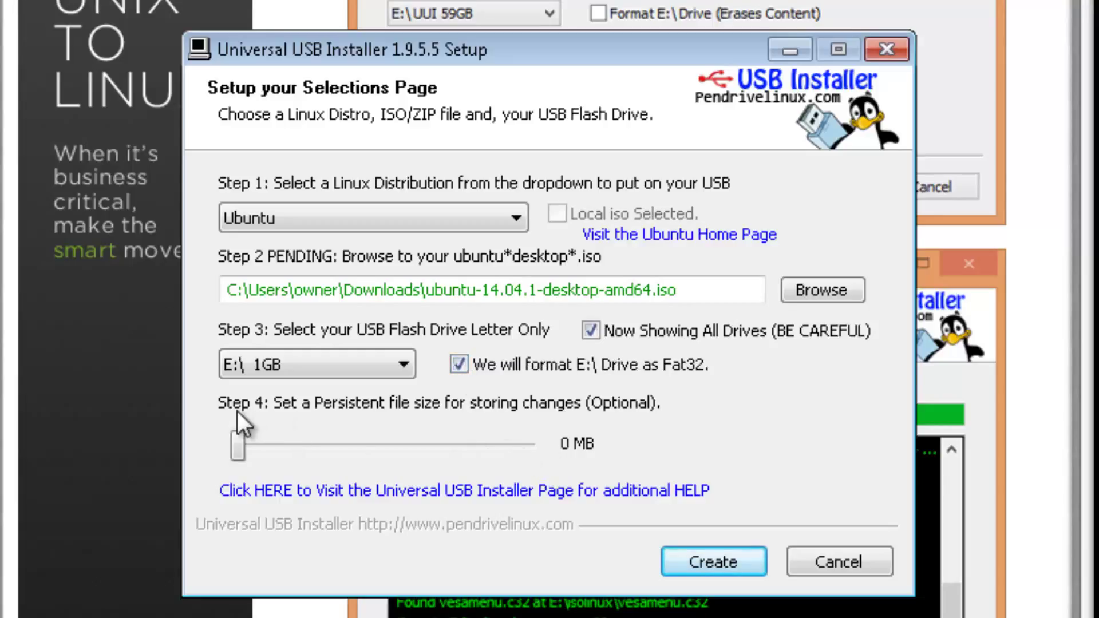
pyautogui.moveTo(331, 432)
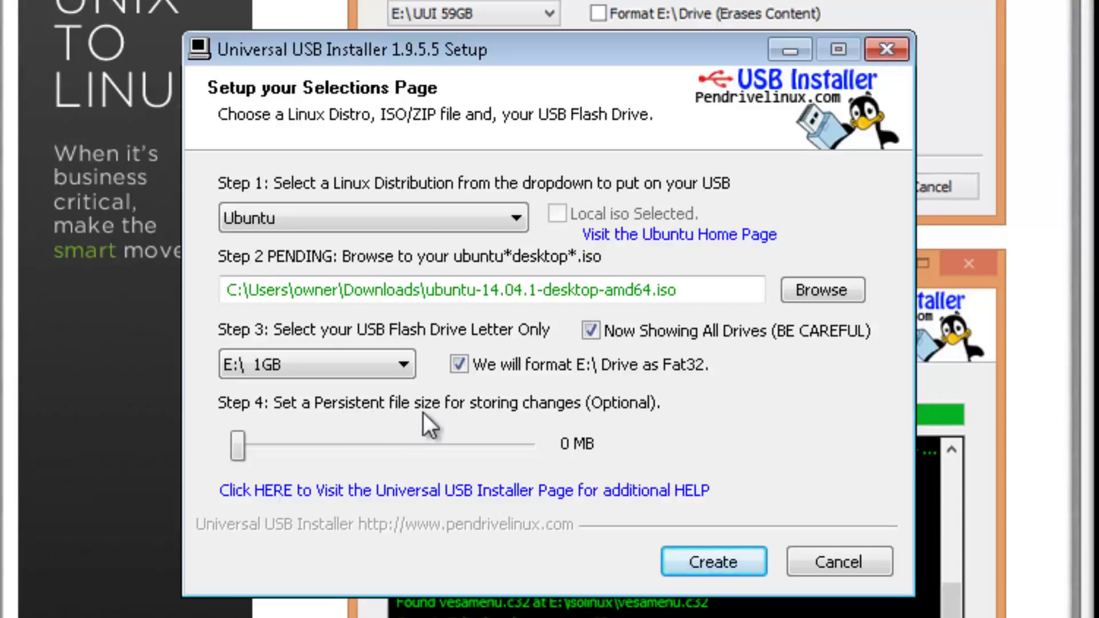
pyautogui.moveTo(348, 433)
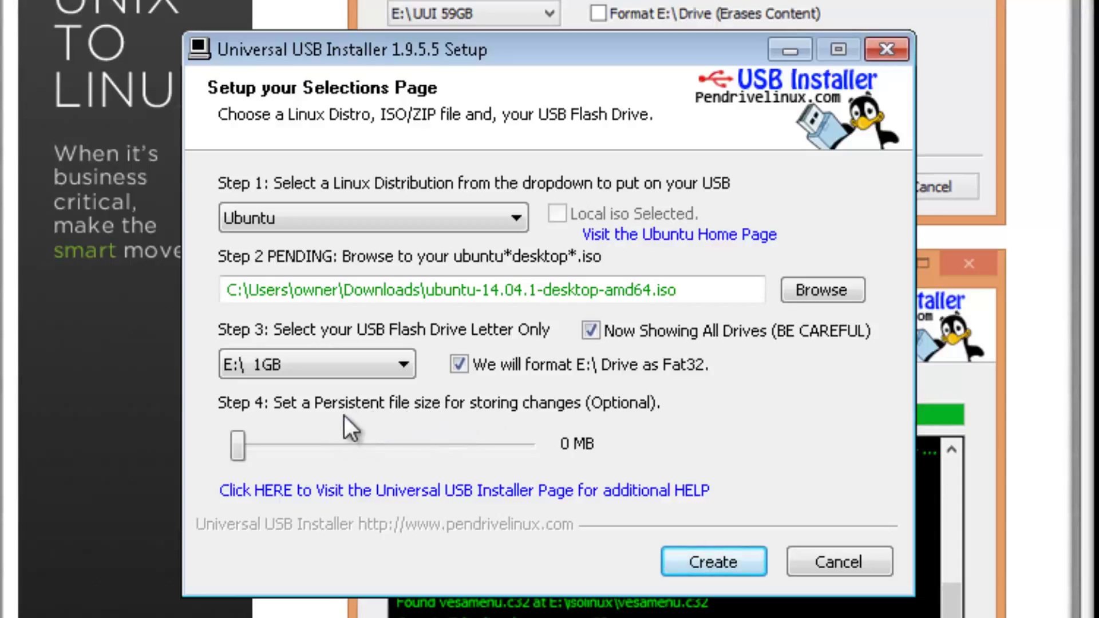
pyautogui.moveTo(615, 435)
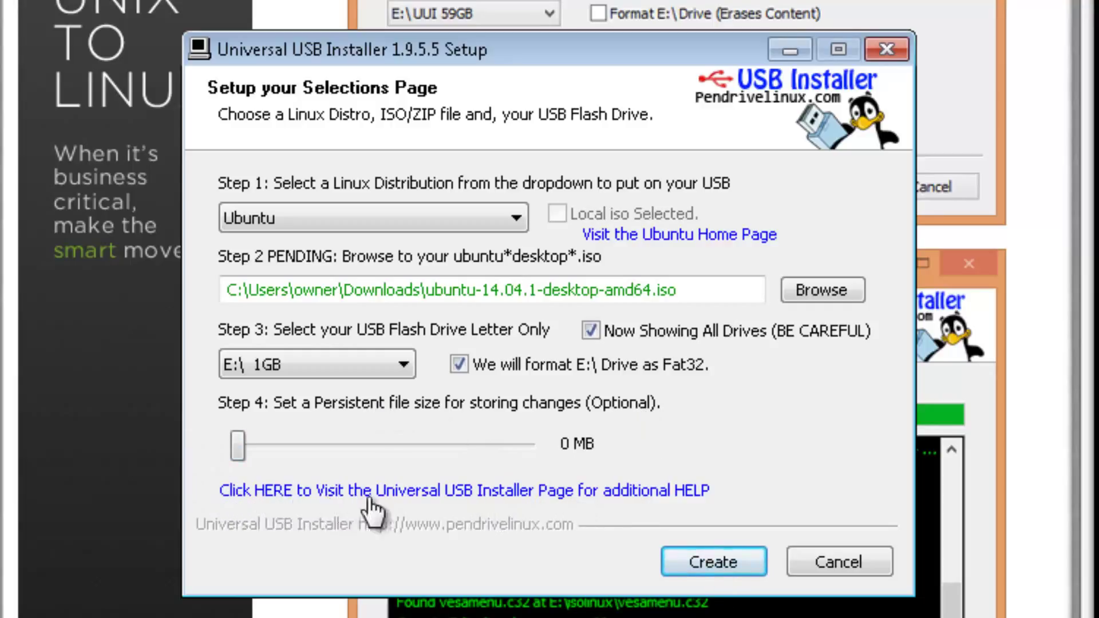
pyautogui.moveTo(517, 529)
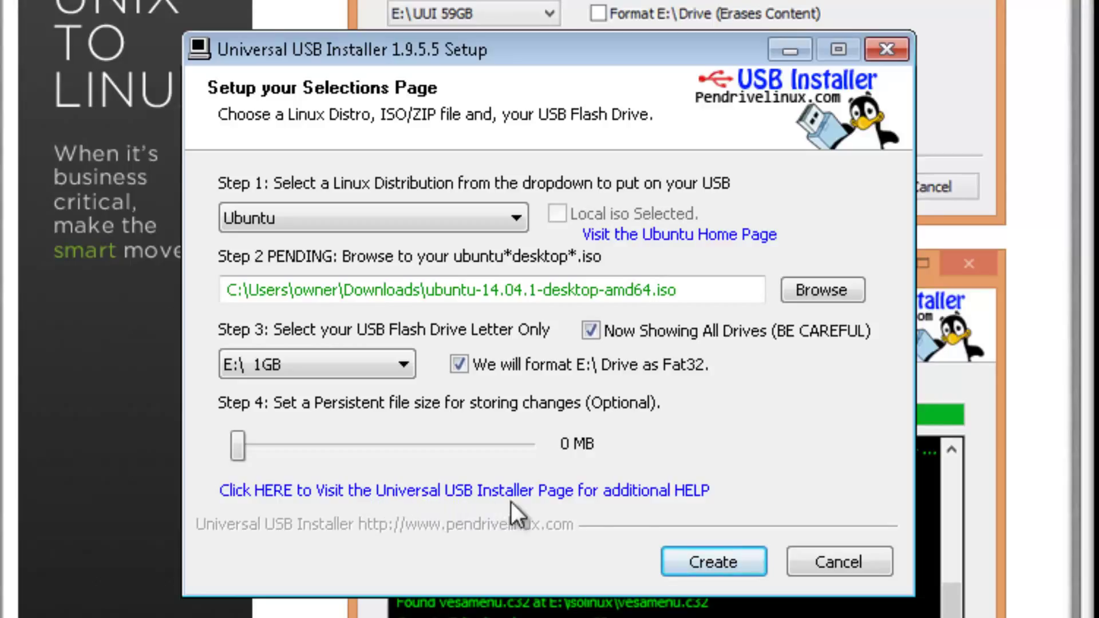
pyautogui.moveTo(693, 540)
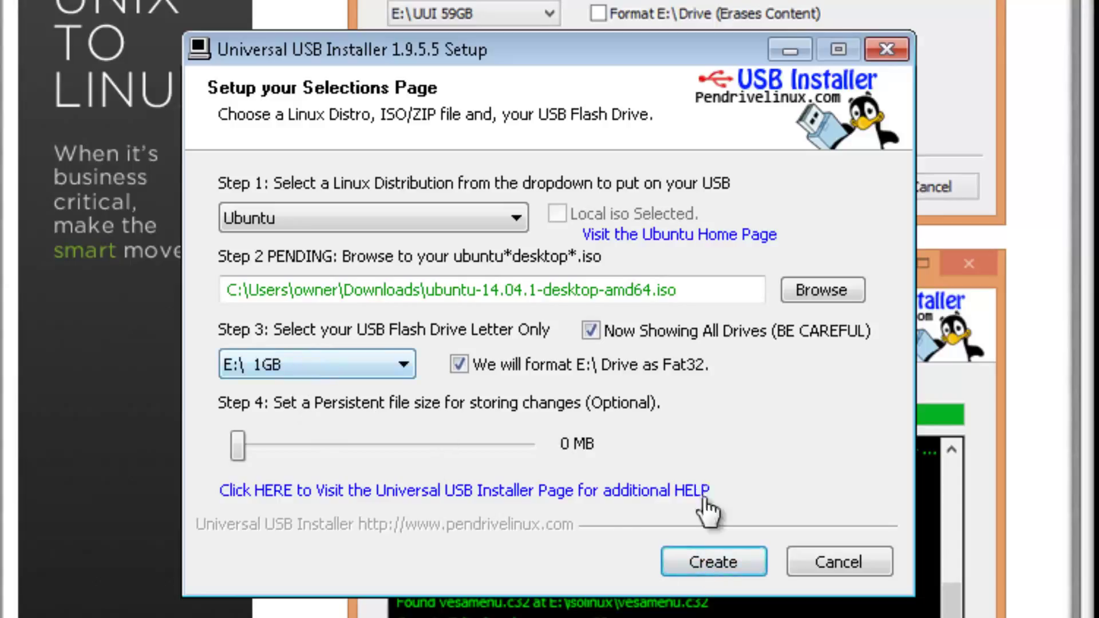
pyautogui.click(714, 561)
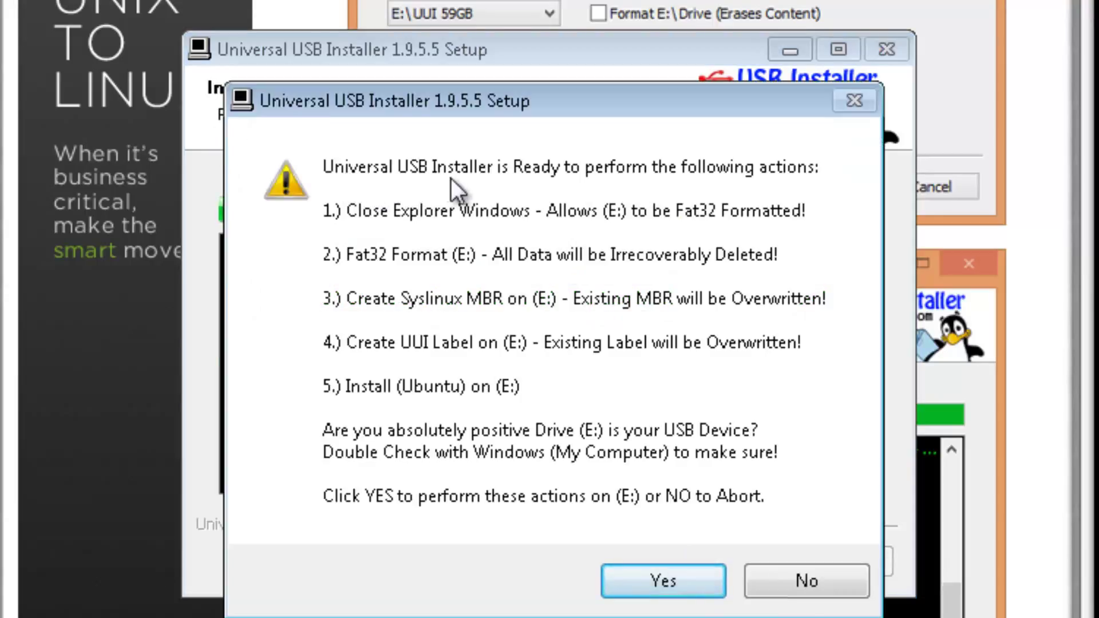
pyautogui.moveTo(668, 203)
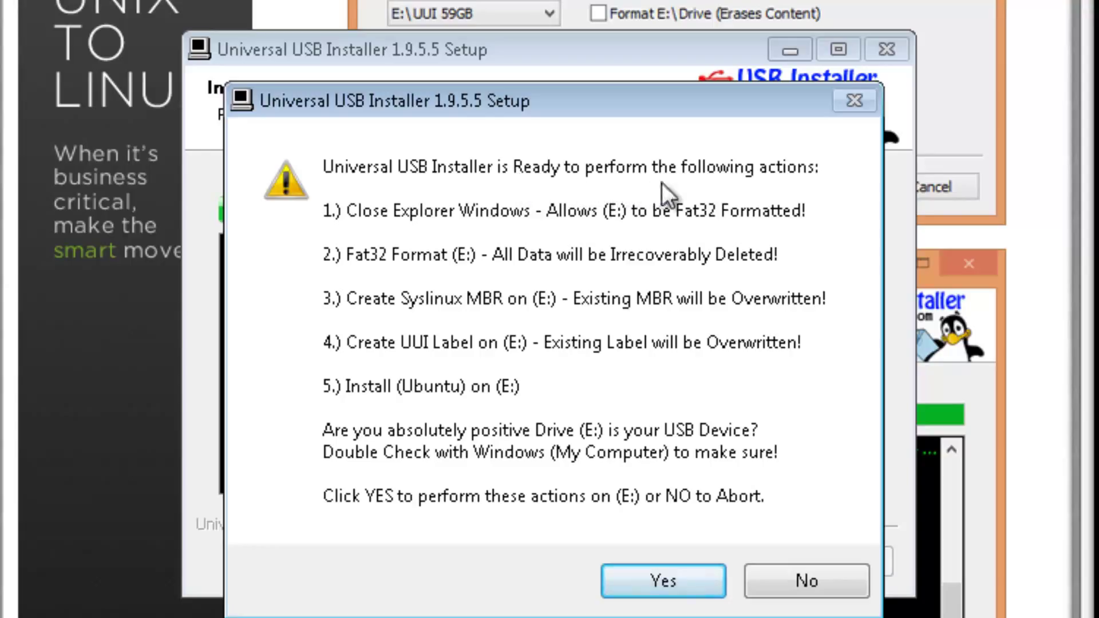
pyautogui.moveTo(414, 234)
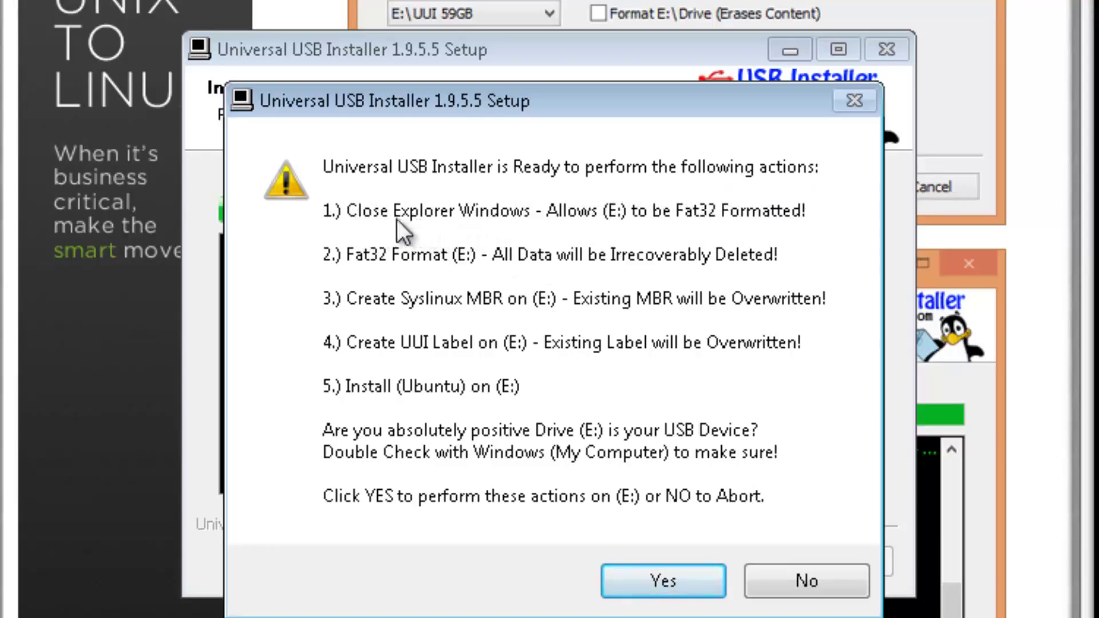
pyautogui.moveTo(651, 254)
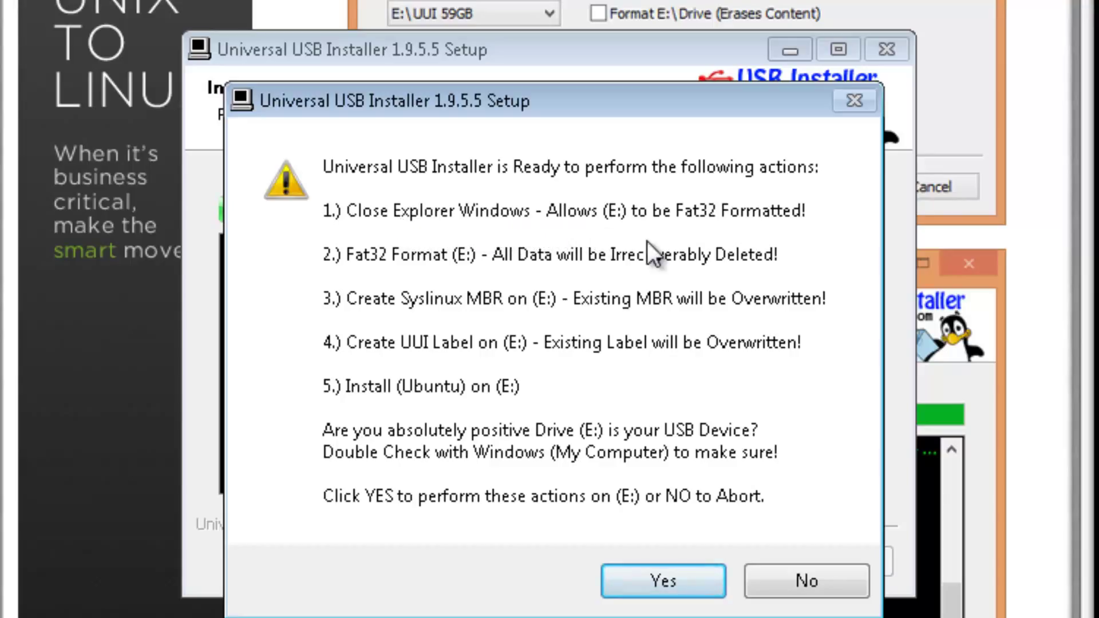
pyautogui.moveTo(653, 235)
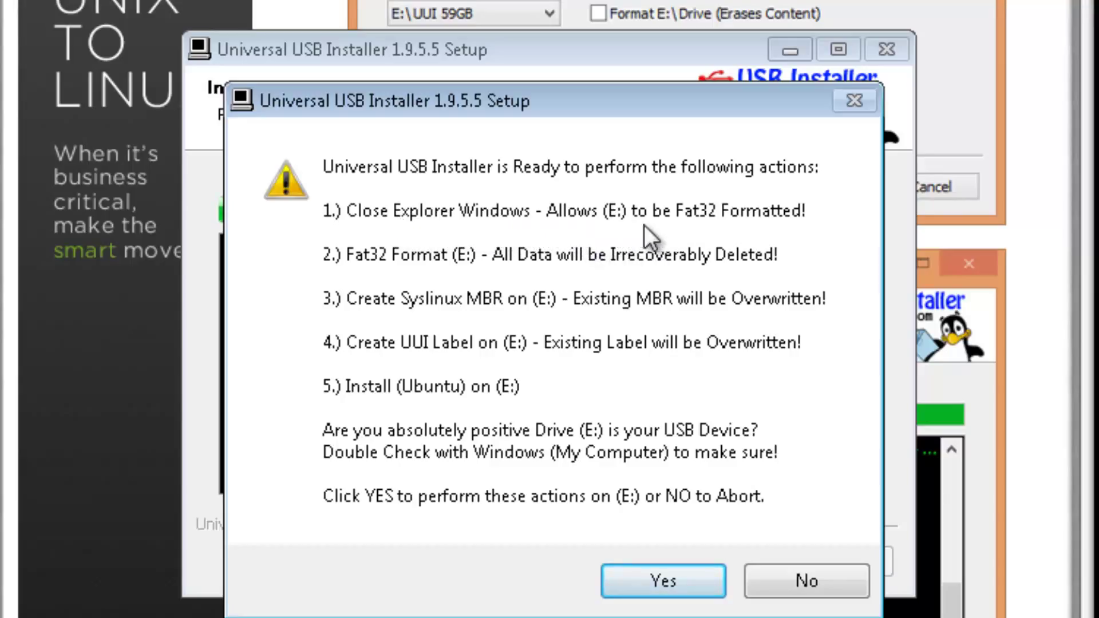
pyautogui.moveTo(627, 247)
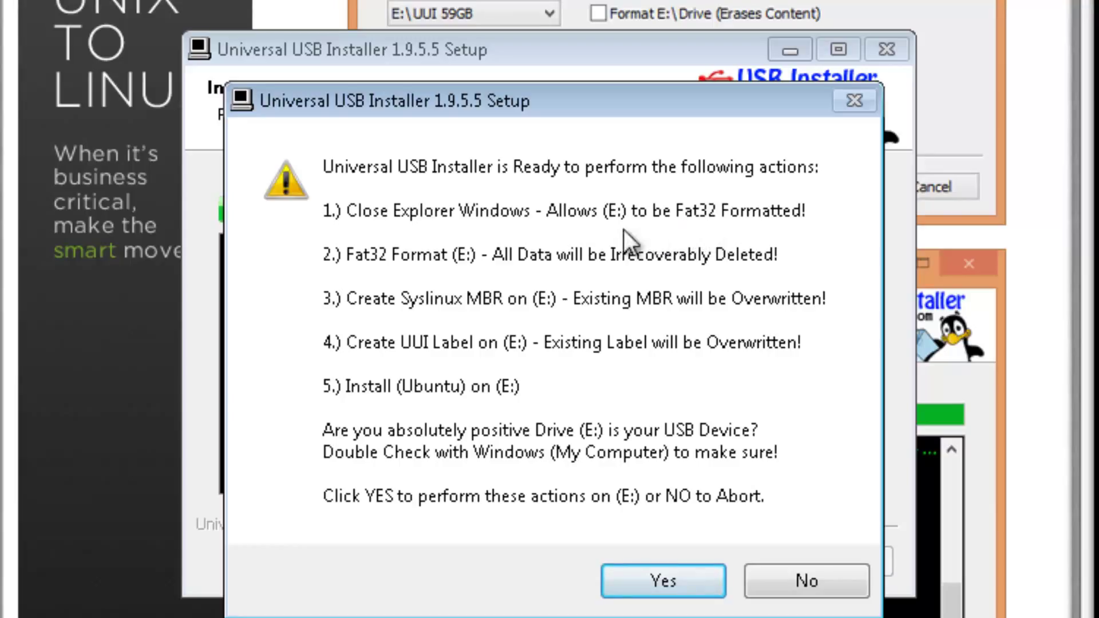
pyautogui.moveTo(407, 282)
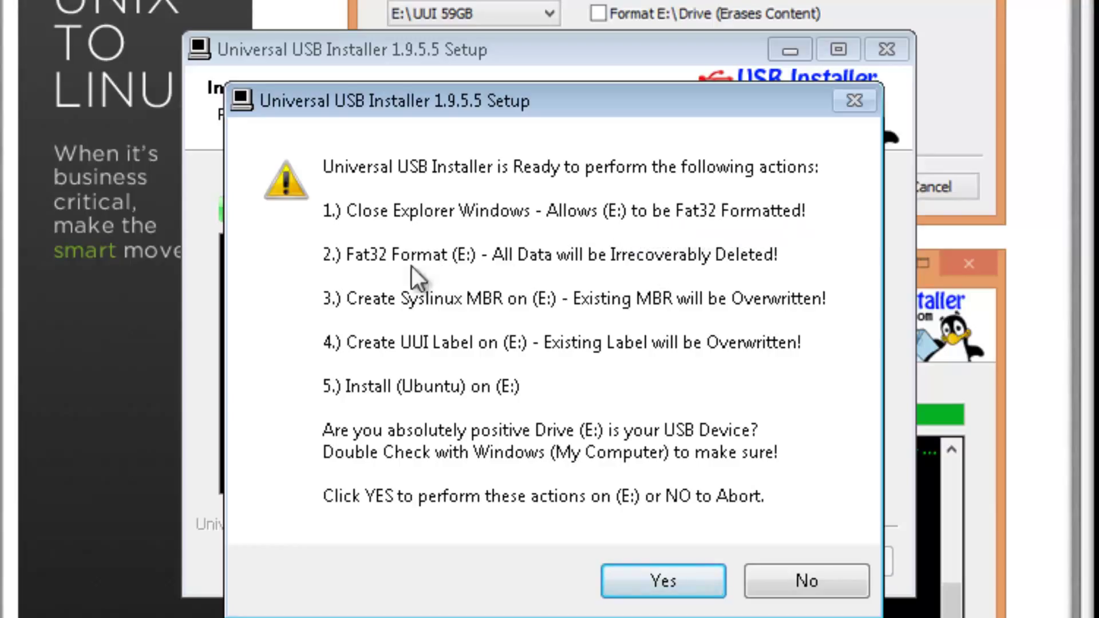
pyautogui.moveTo(401, 307)
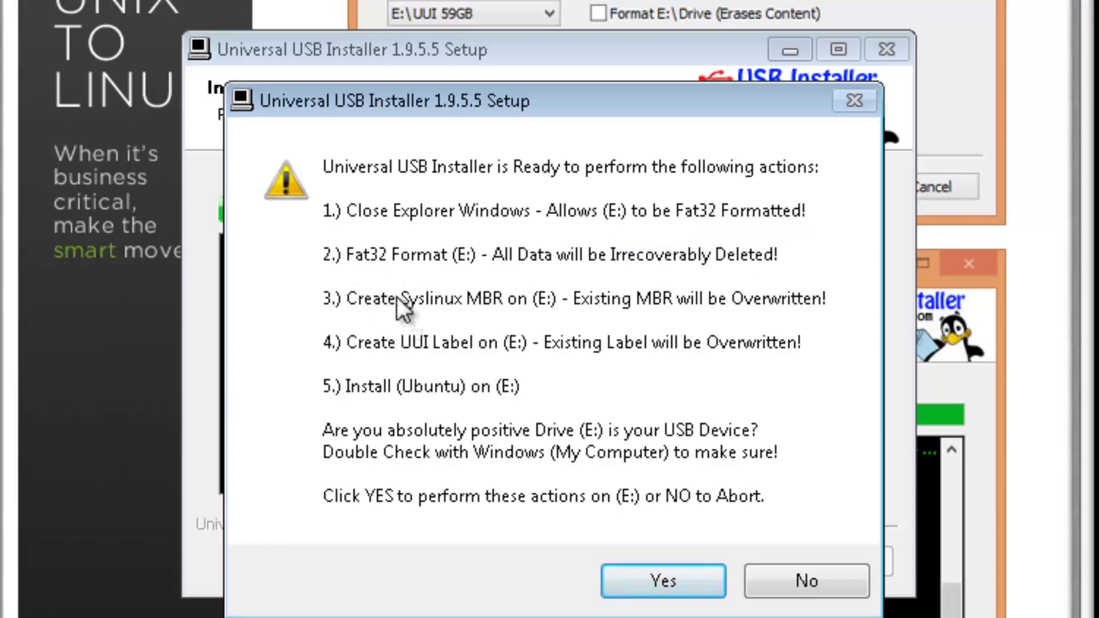
pyautogui.moveTo(742, 327)
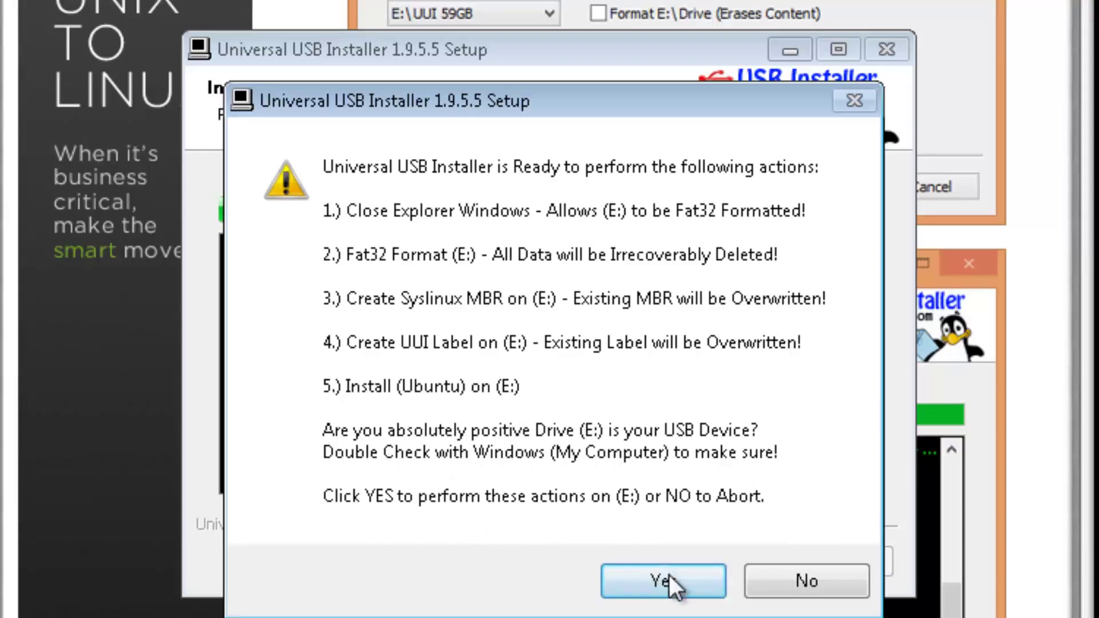
pyautogui.moveTo(703, 457)
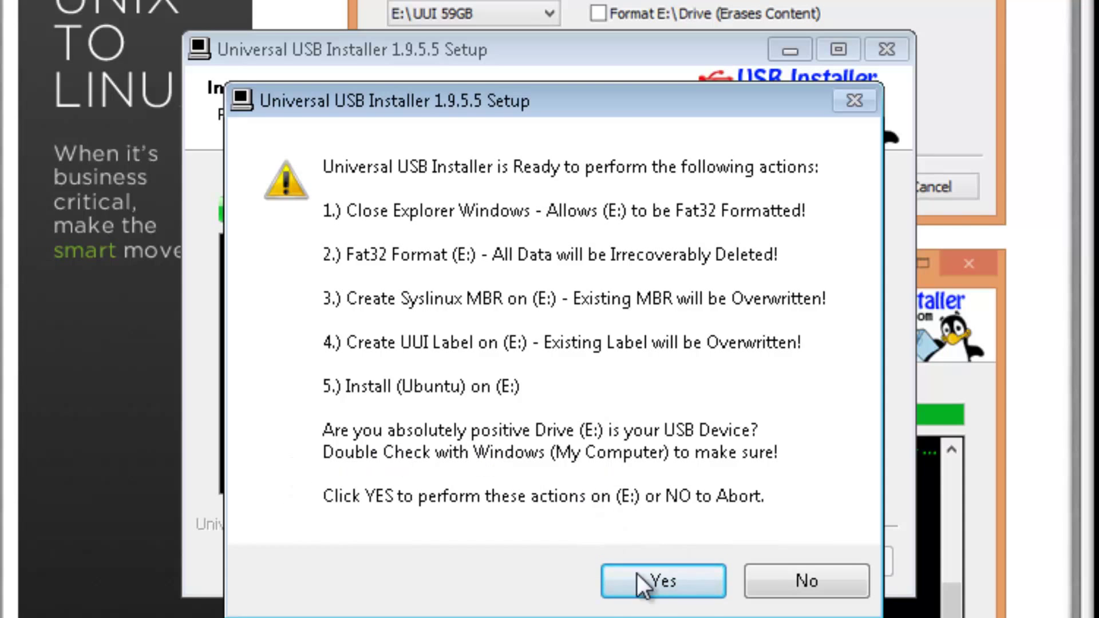
# Step: Confirm formatting E: and let the Ubuntu installation run to completion
pyautogui.click(663, 581)
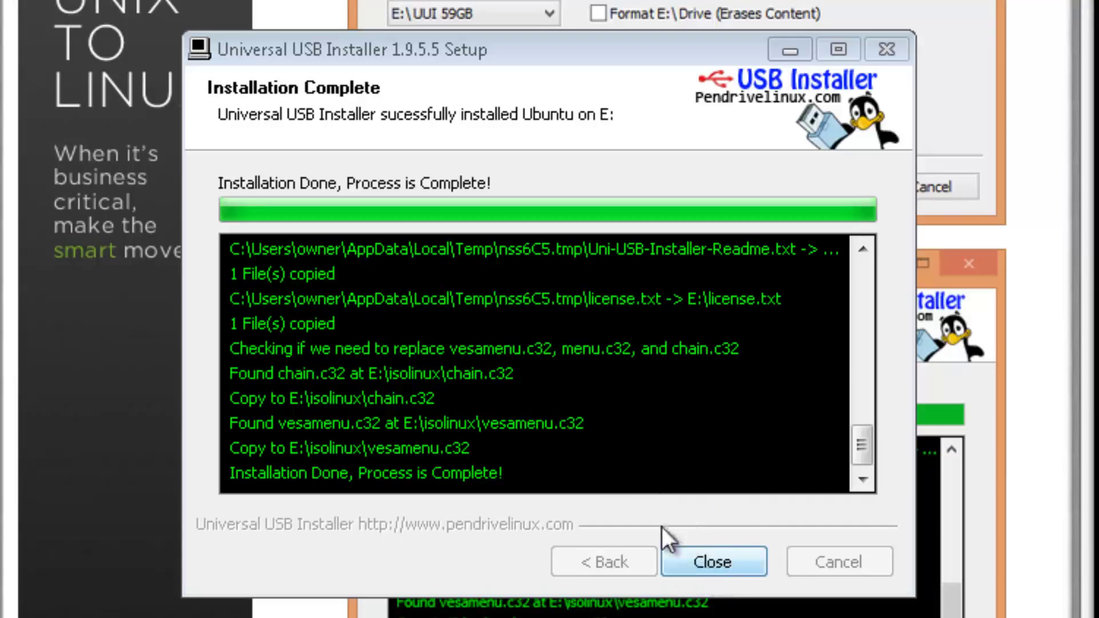
pyautogui.moveTo(350, 112)
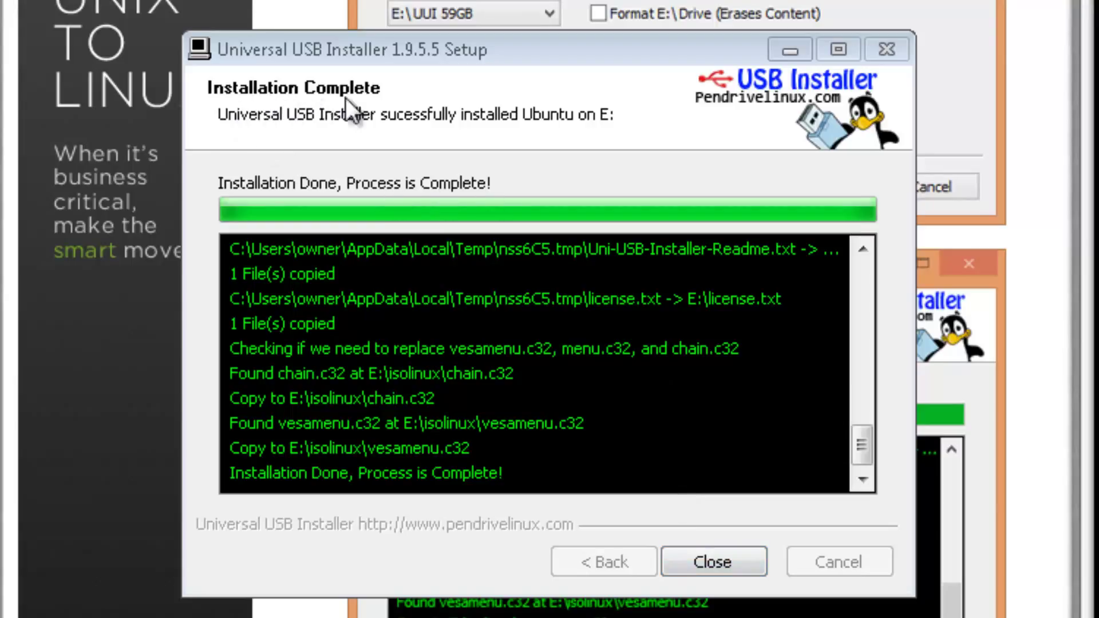
pyautogui.moveTo(407, 145)
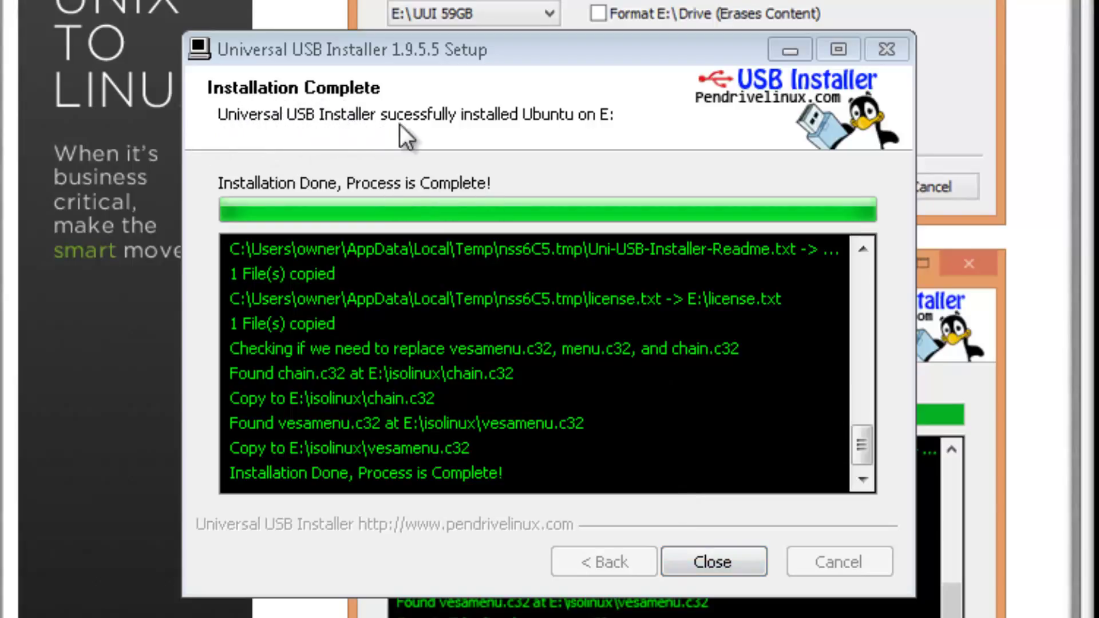
pyautogui.moveTo(621, 138)
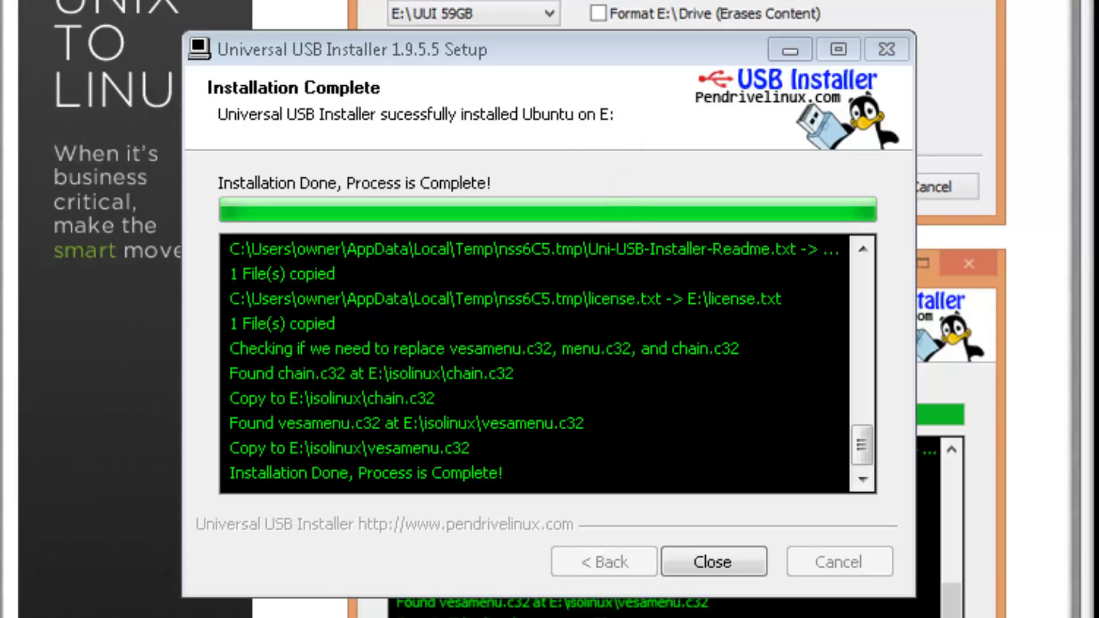
pyautogui.moveTo(604, 139)
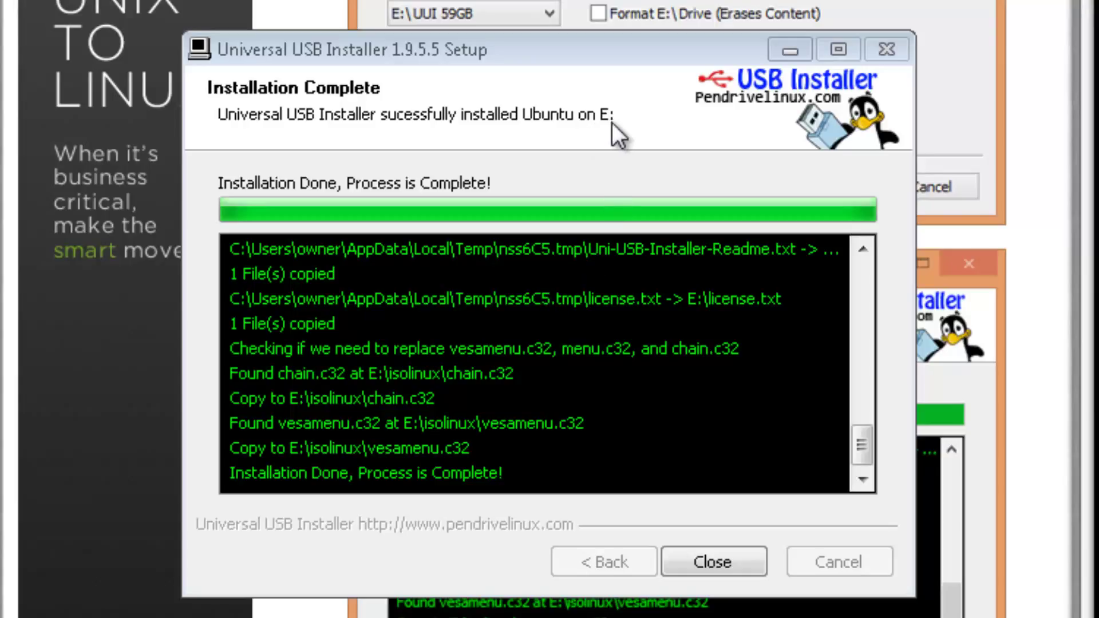
pyautogui.moveTo(653, 471)
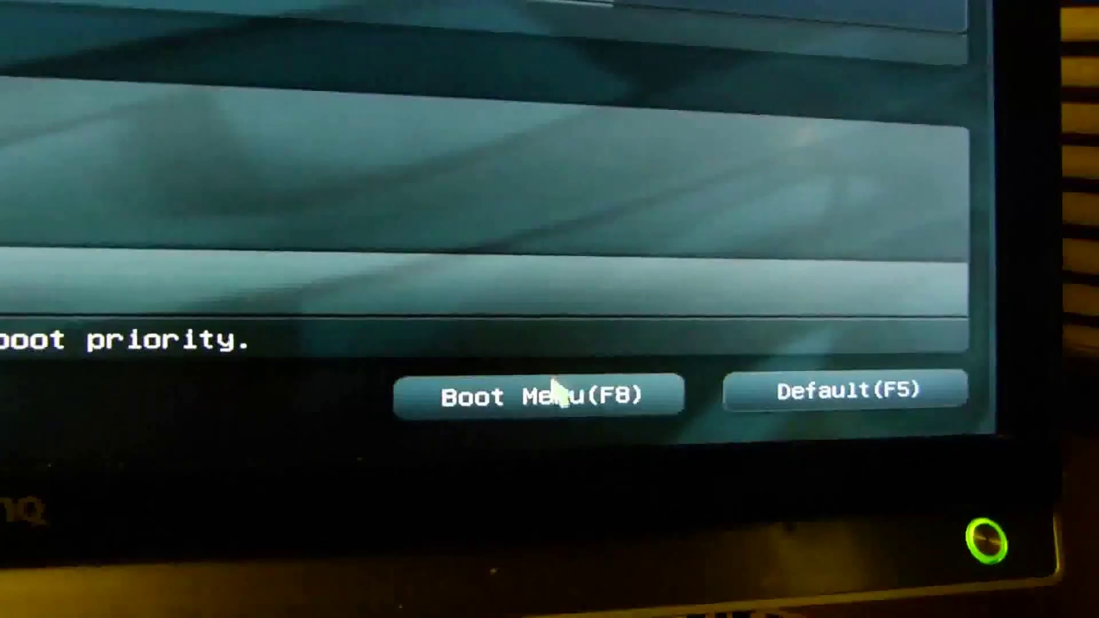
# Step: Bring up the F8 boot menu listing the Samsung SSD and TREK USB entries
pyautogui.click(561, 397)
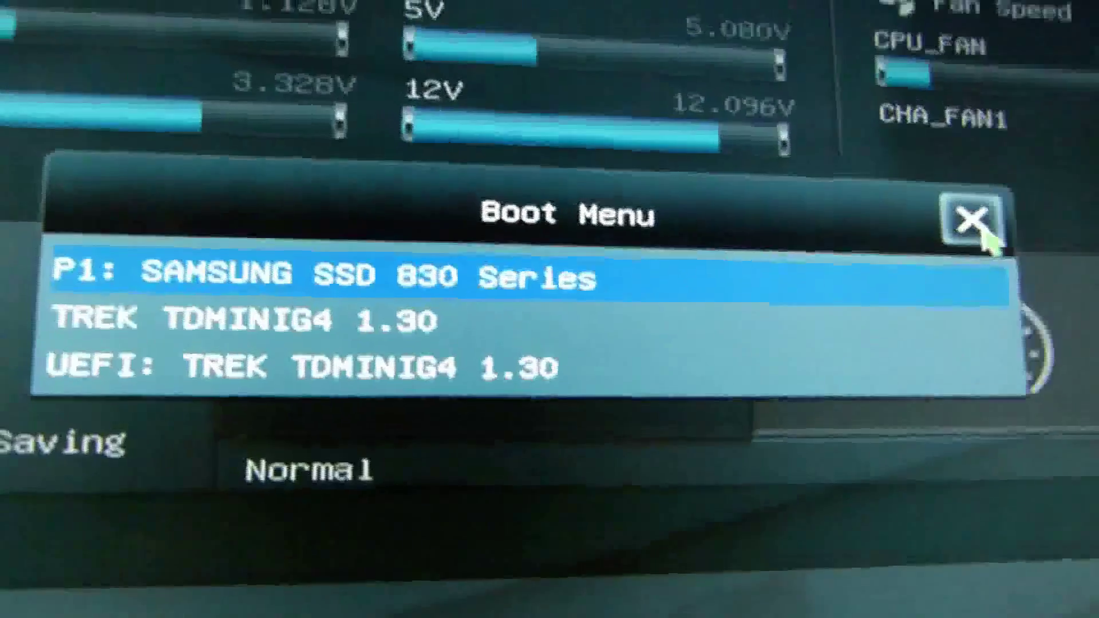
# Step: Close the boot menu and return to the EZ Mode main screen
pyautogui.click(970, 220)
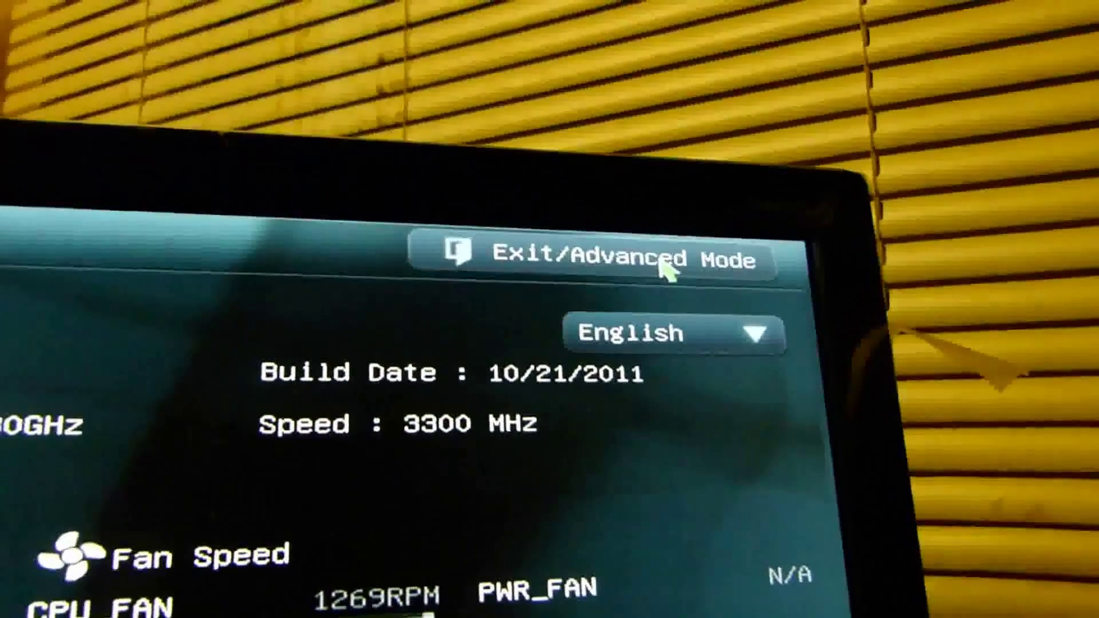
# Step: Save changes and reset, booting the PC into the GNU GRUB menu from USB
pyautogui.click(634, 261)
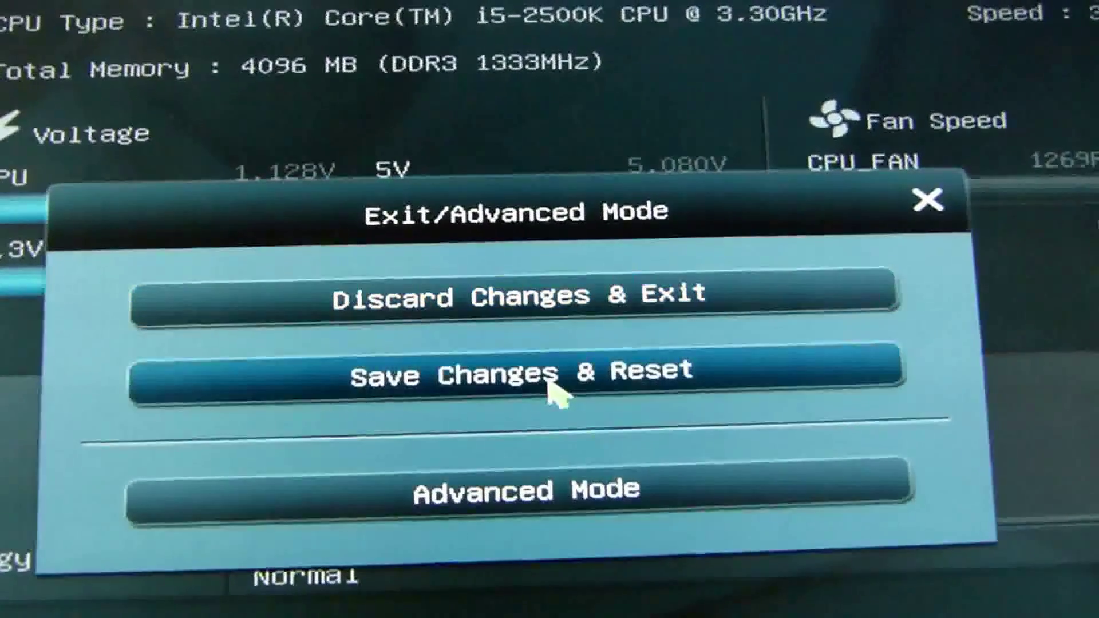
pyautogui.click(544, 382)
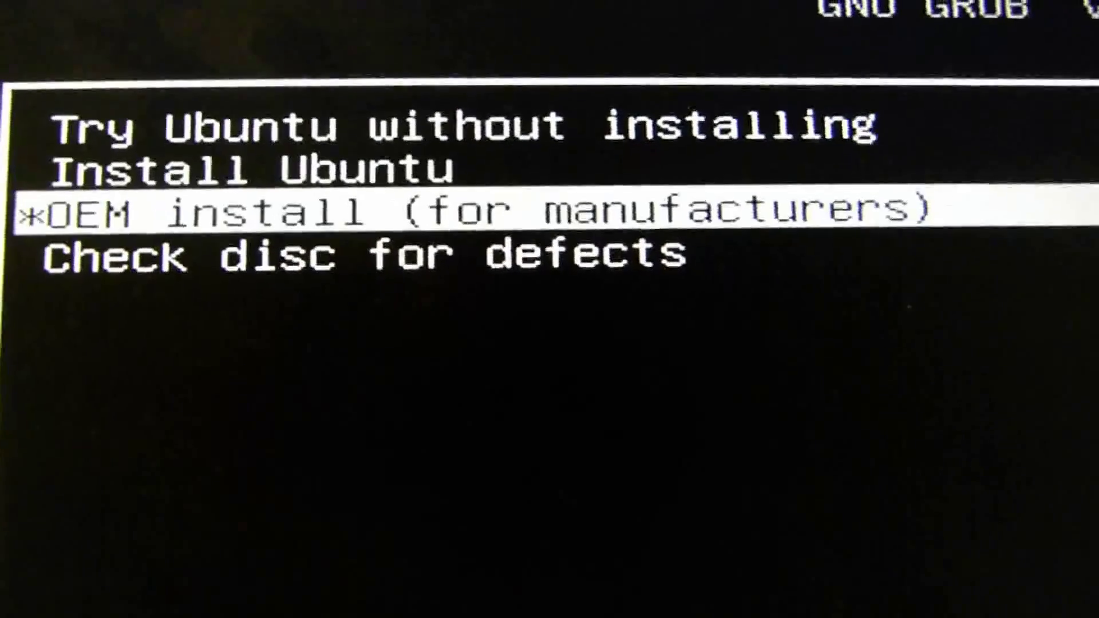
# Step: Step through Install, OEM install and Check disc, wrapping back to Try Ubuntu without installing
pyautogui.press('Down')
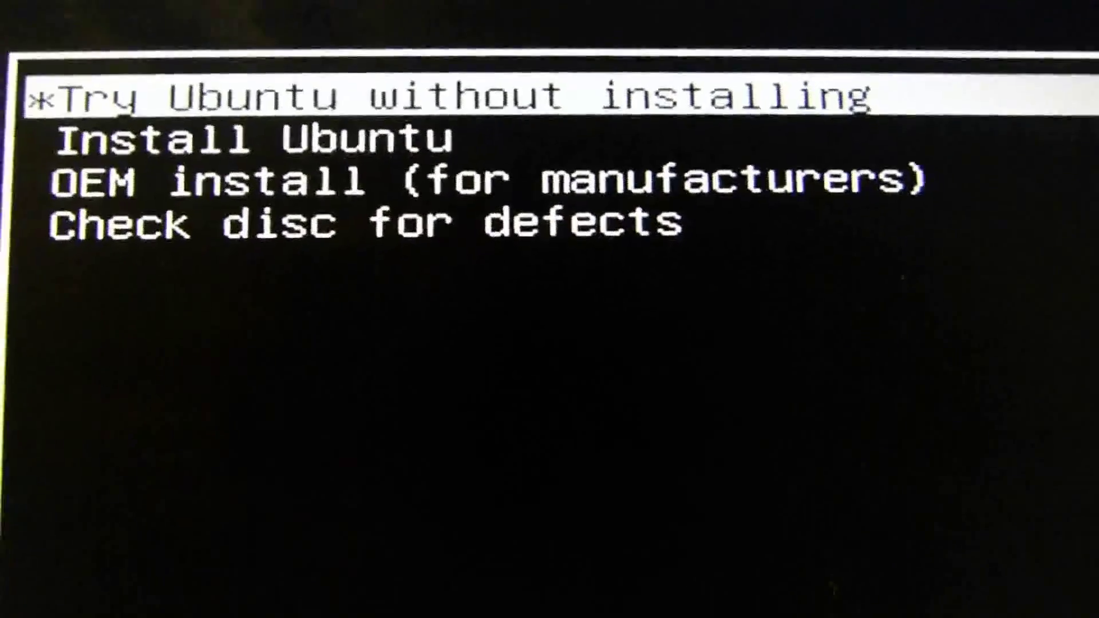
pyautogui.press('Down')
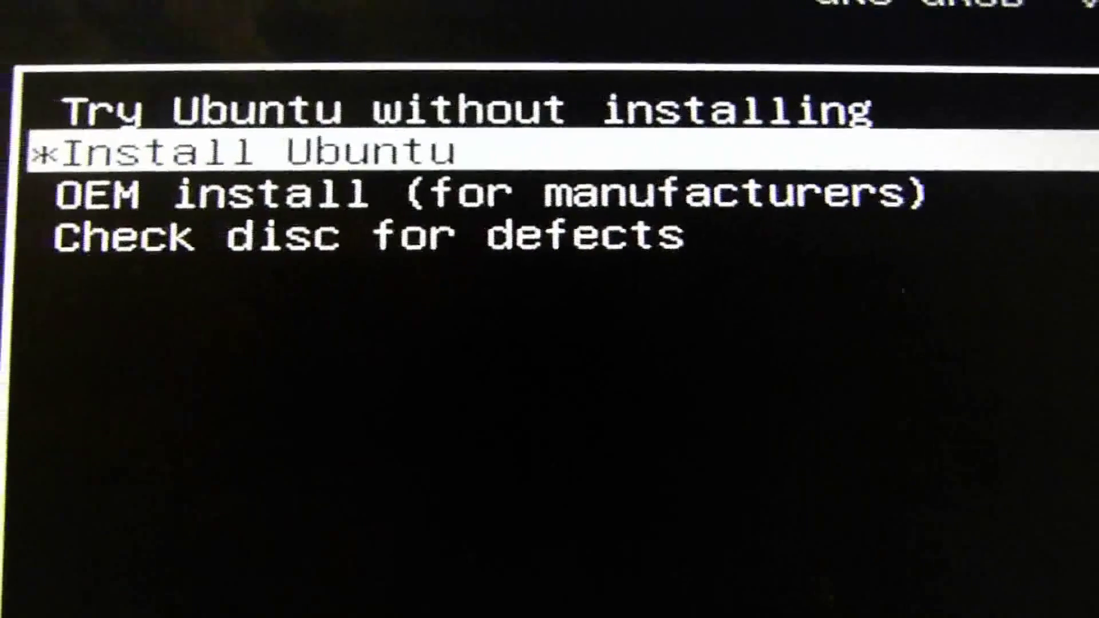
pyautogui.press('Down')
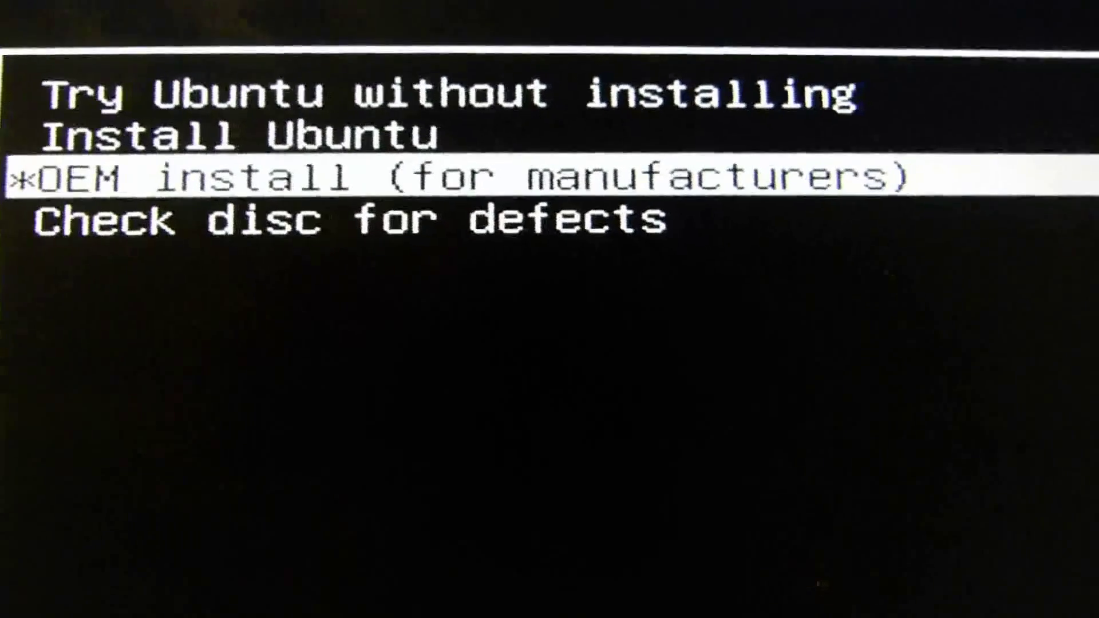
pyautogui.press('Down')
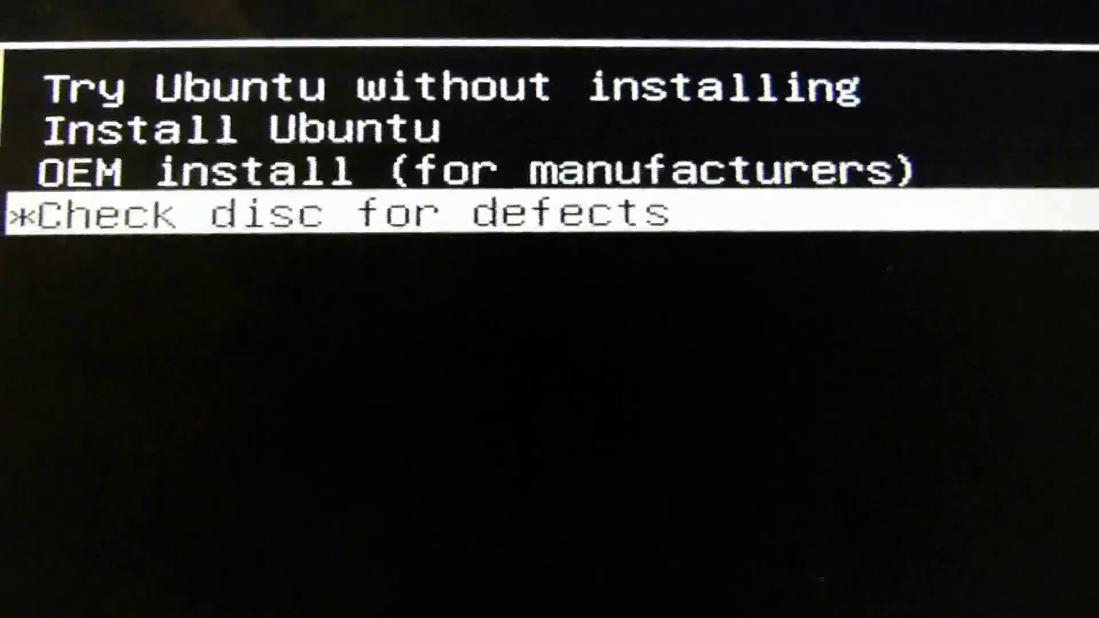
pyautogui.press('Up')
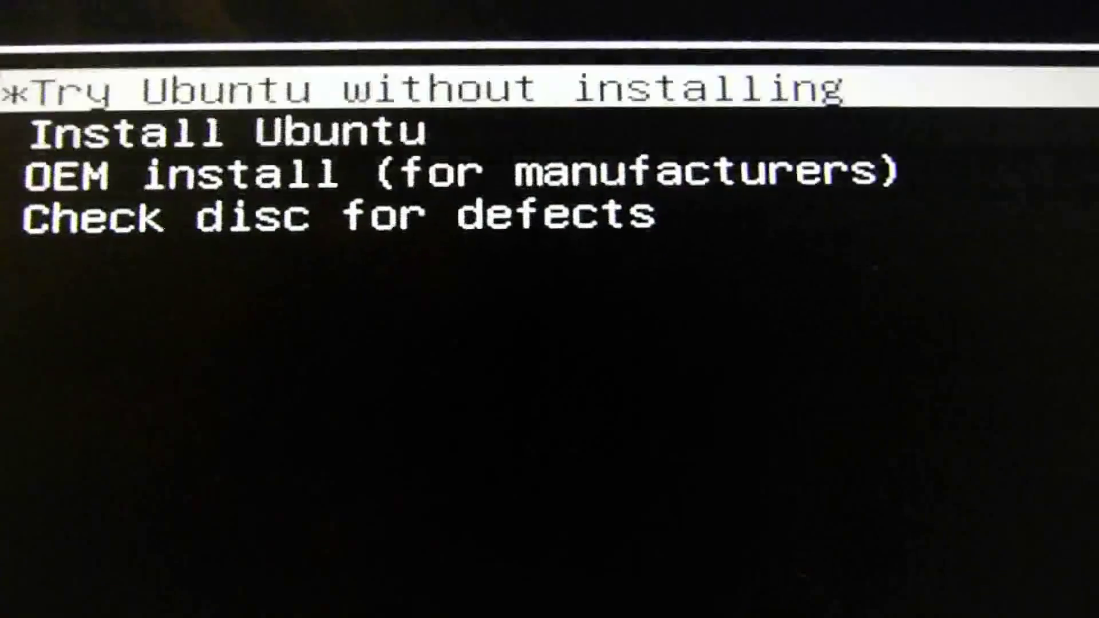